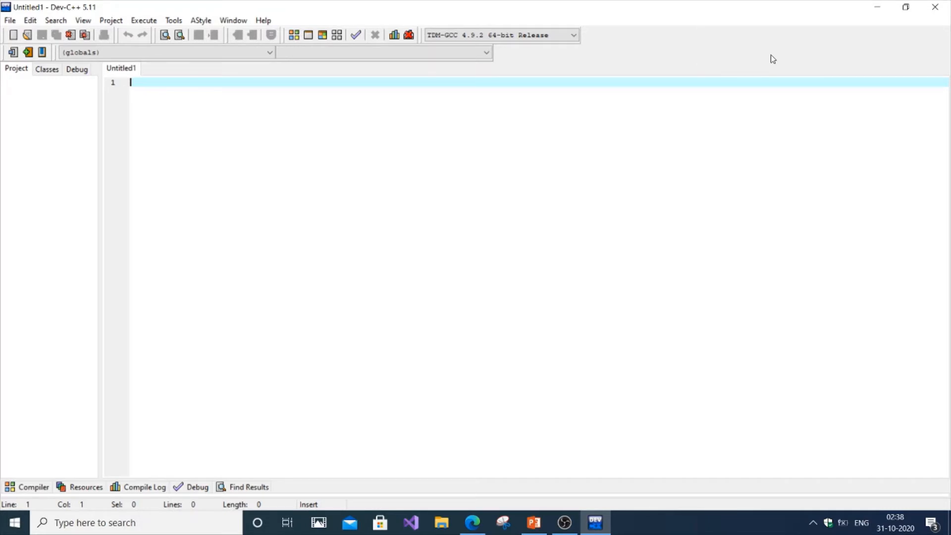
Start the file with #include<iostream> and using namespace std;.
type("#incl")
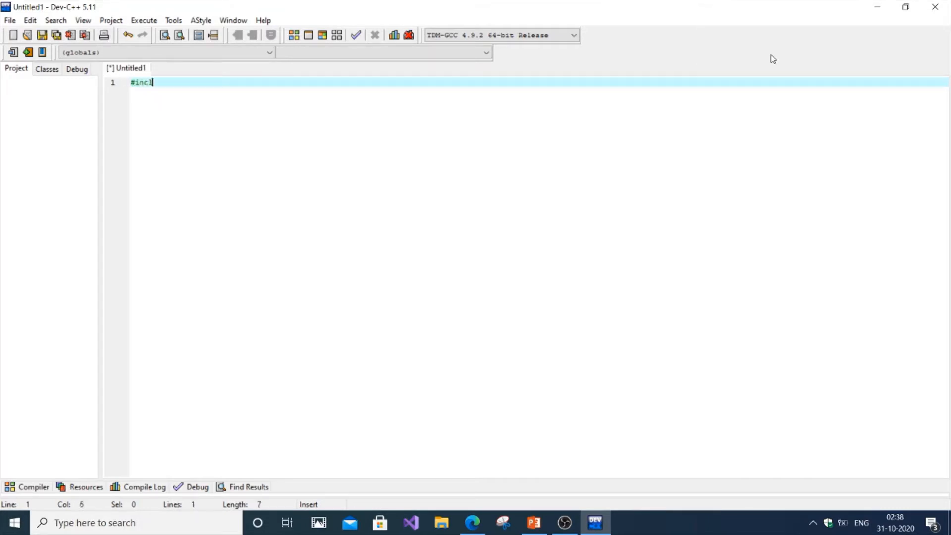
type("ude<>")
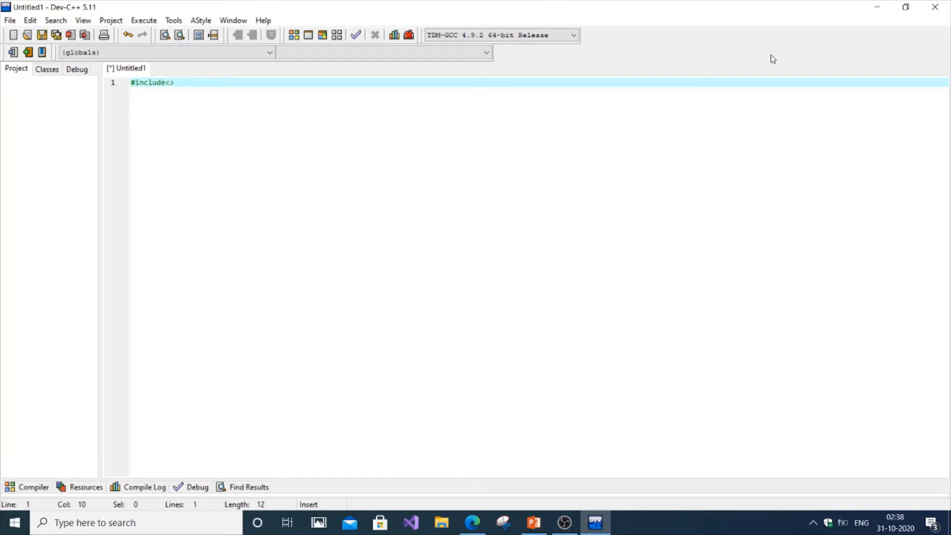
type("iostream")
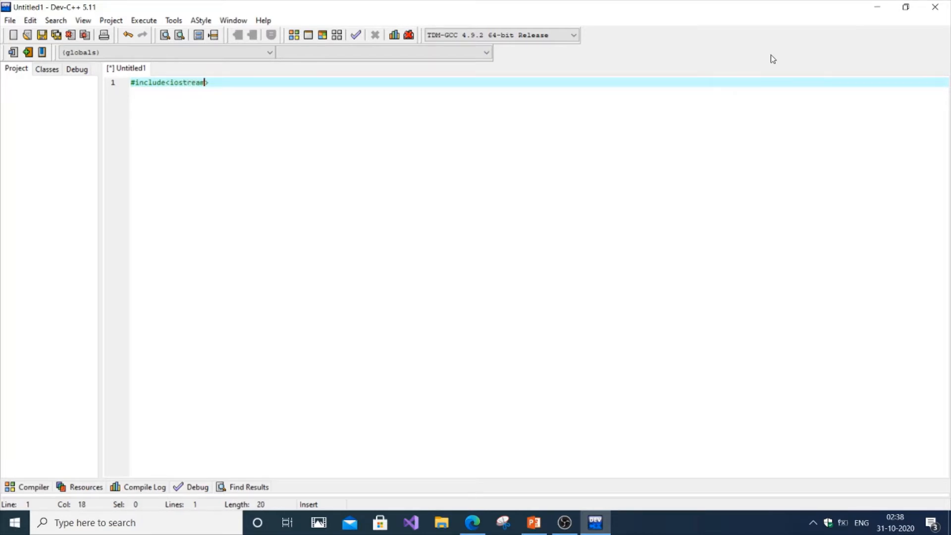
type("using na")
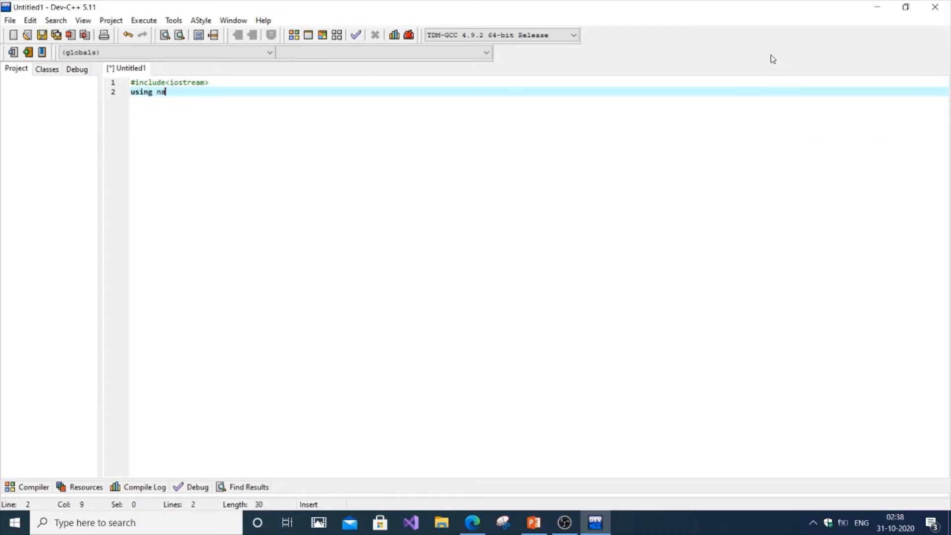
type("mespace")
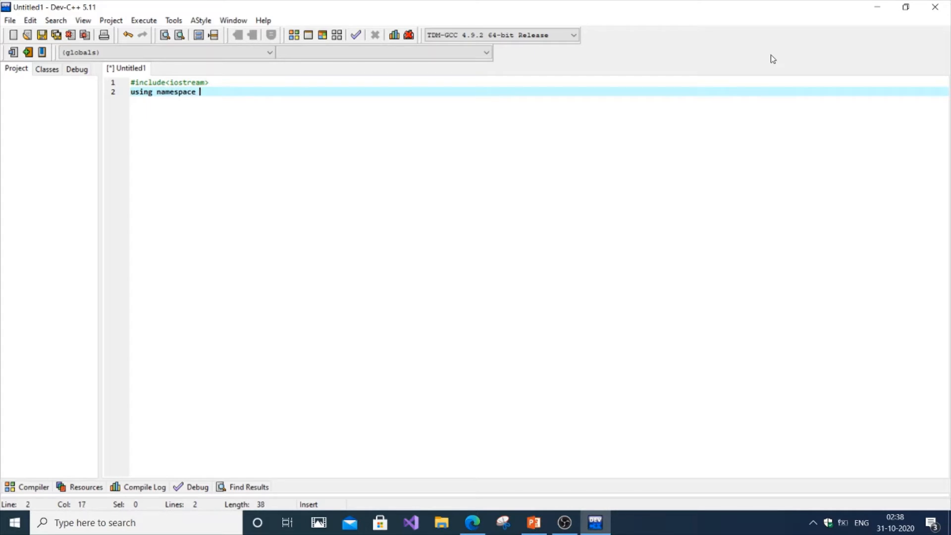
type("sts")
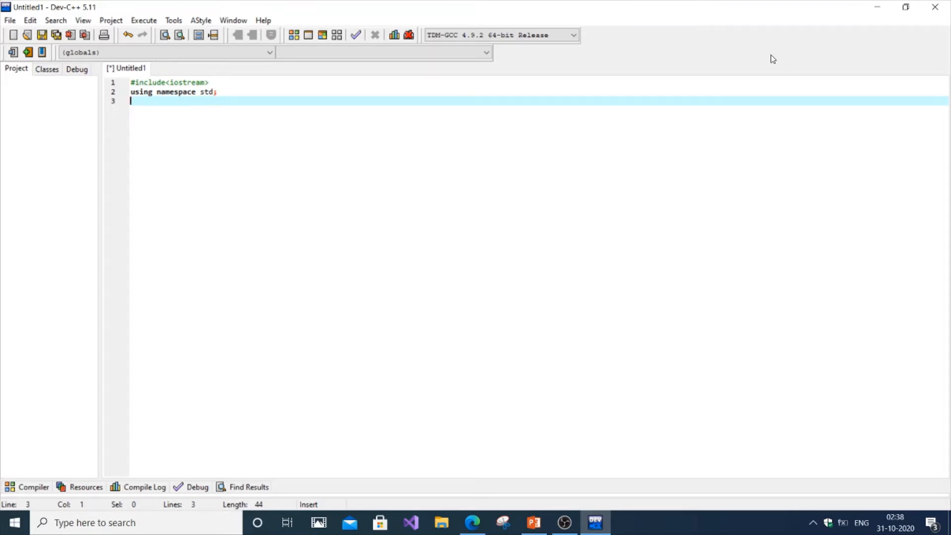
Declare class students with private int rno, string name and int mark.
type("d")
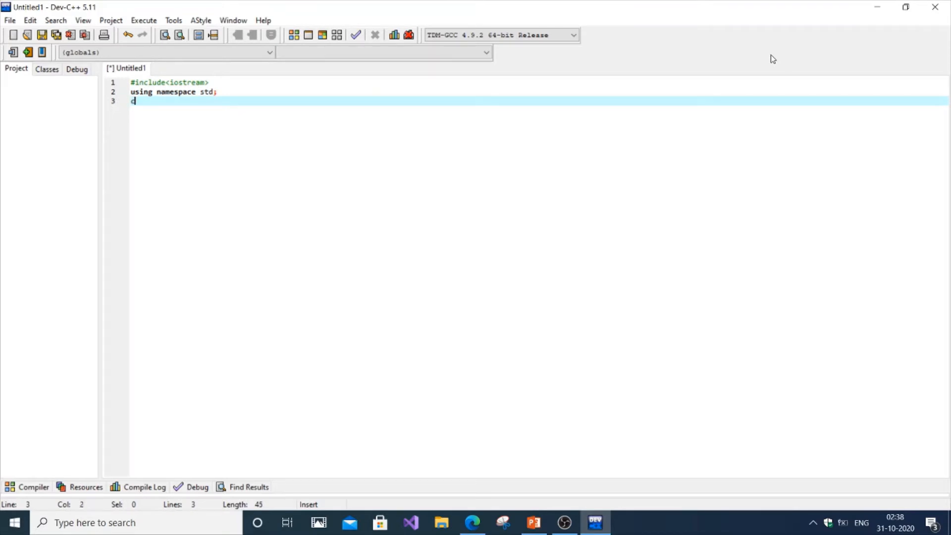
type("lass stu")
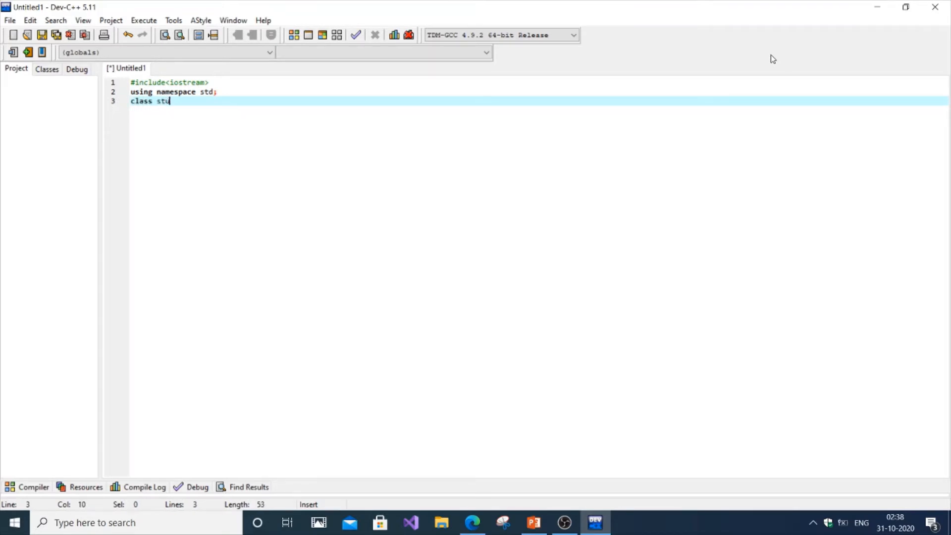
type("dents")
type("pr")
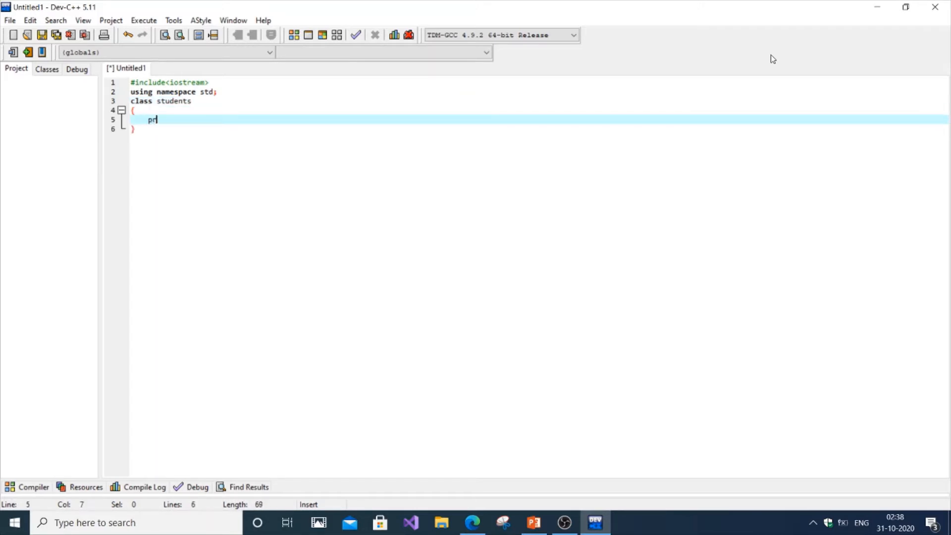
type("ivate")
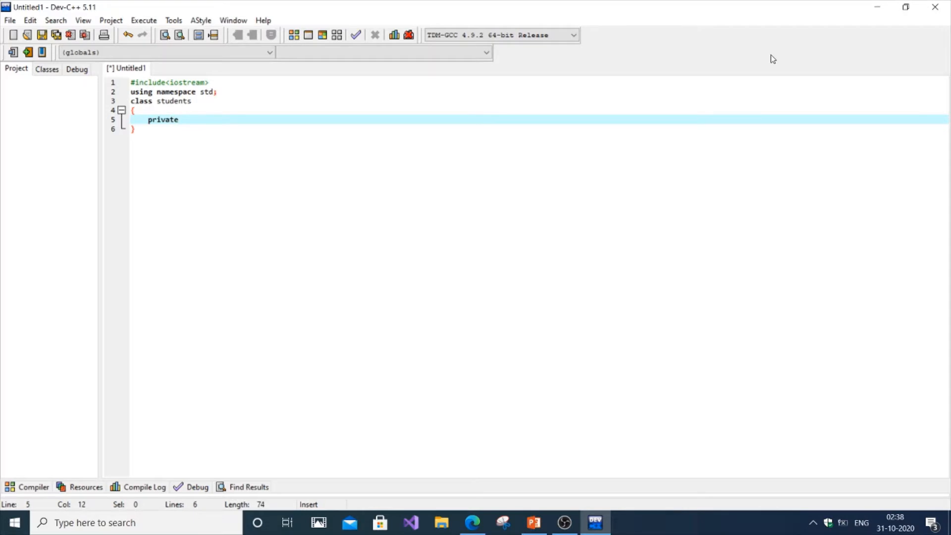
type(":")
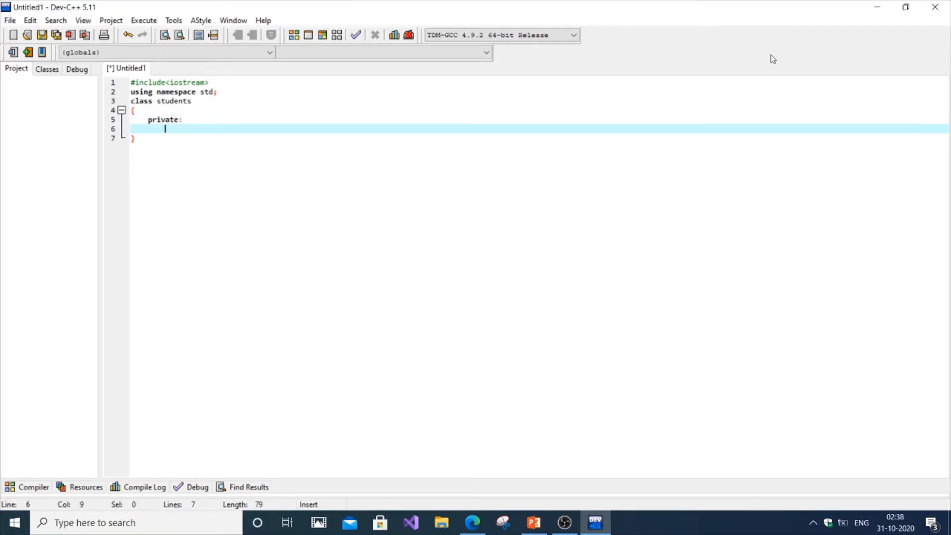
type("int rn")
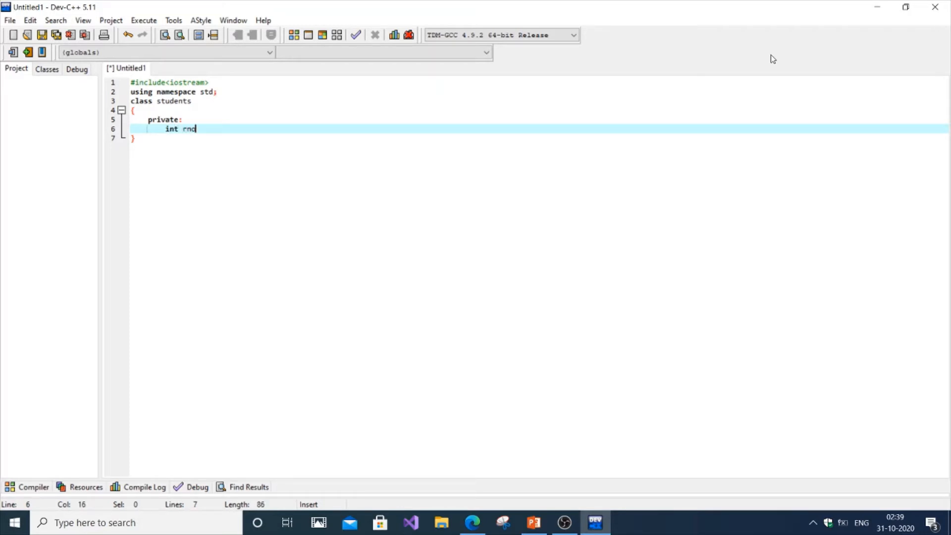
type("o;")
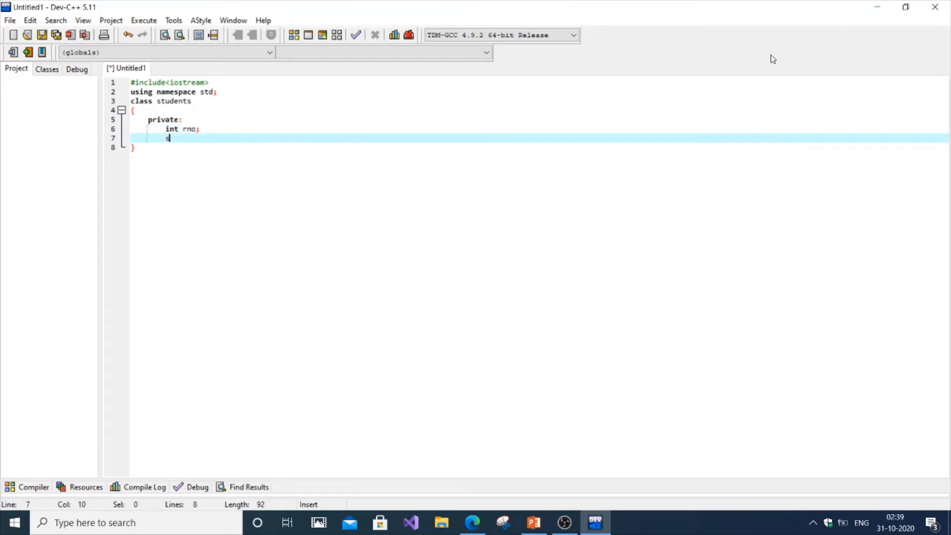
type("string na")
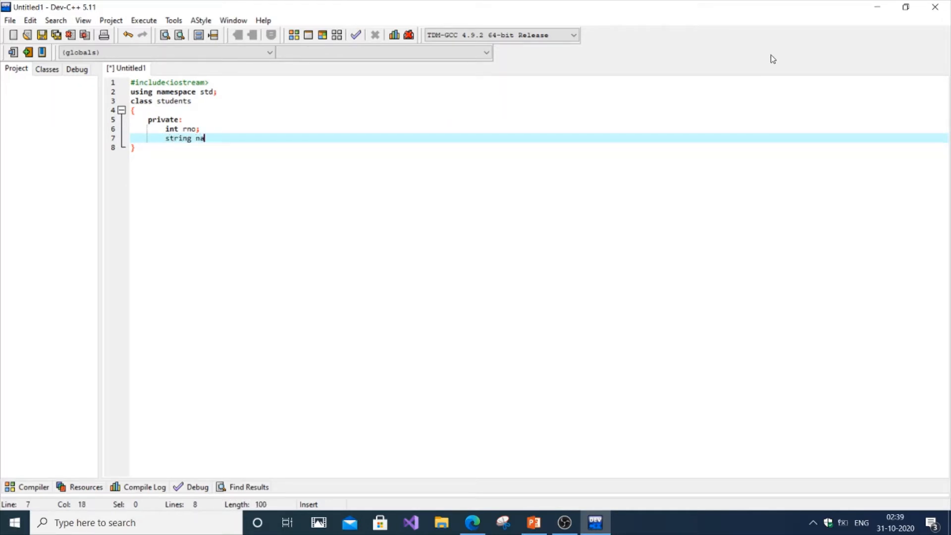
type("me;")
type("int mark;")
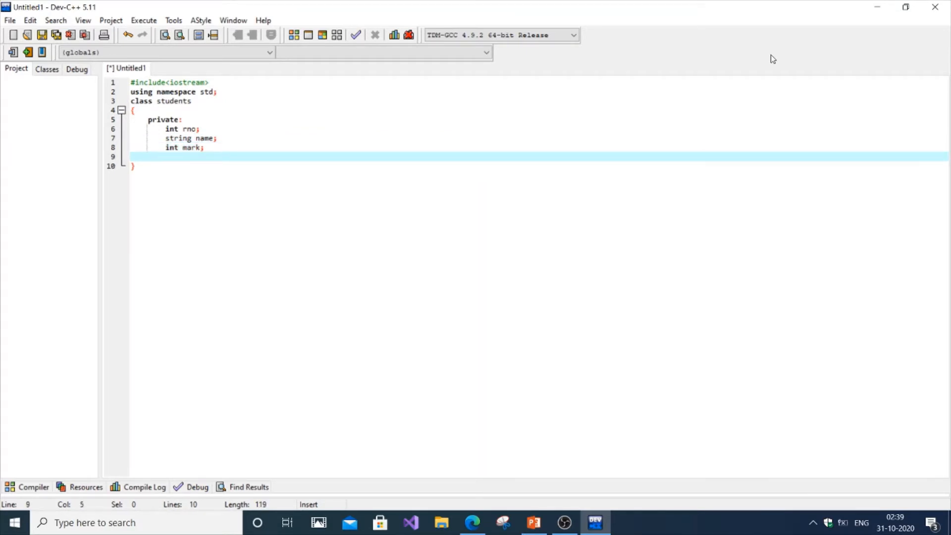
Add a public: section holding an empty void get() function body.
type("public")
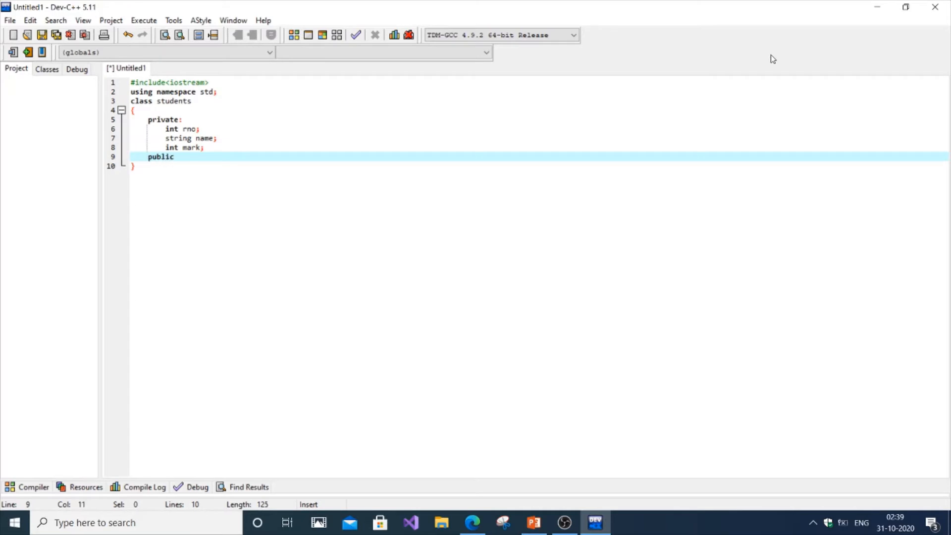
type(":")
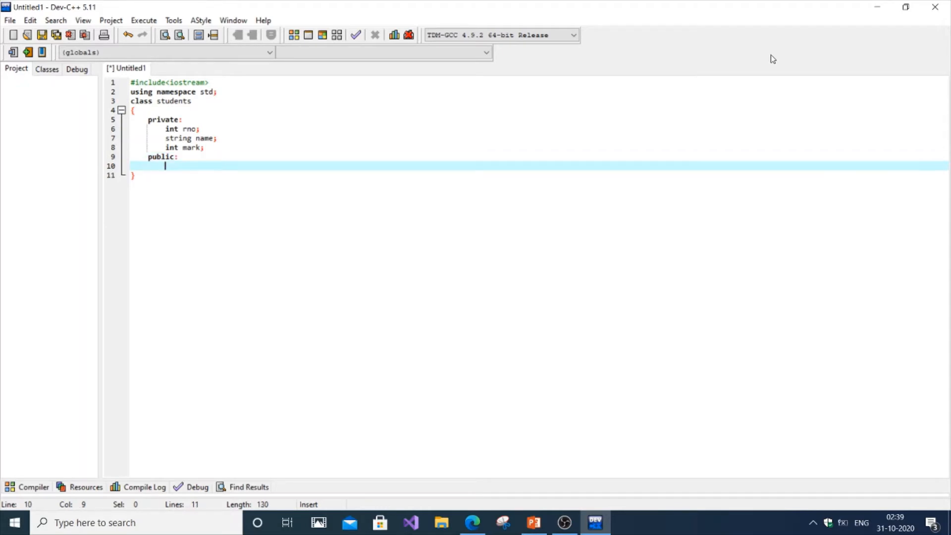
type("void get")
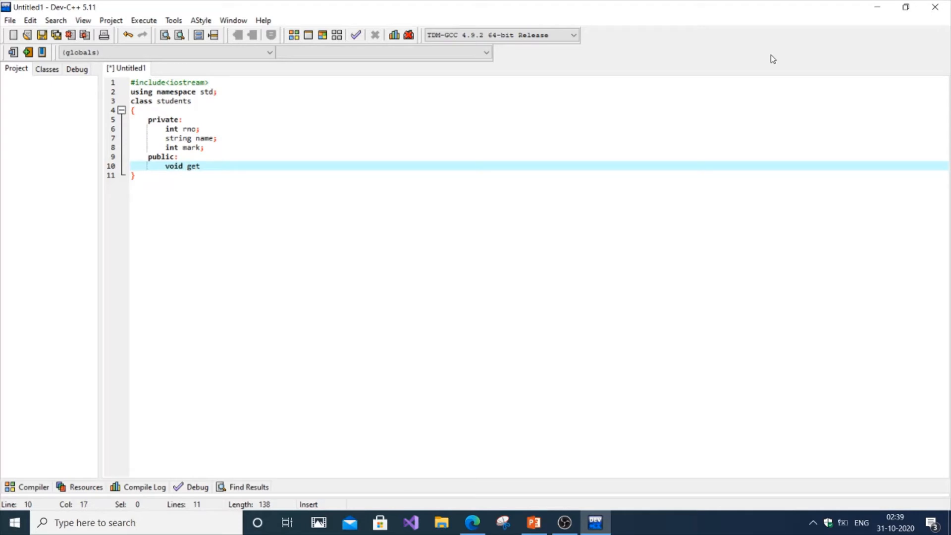
type("()")
type("{")
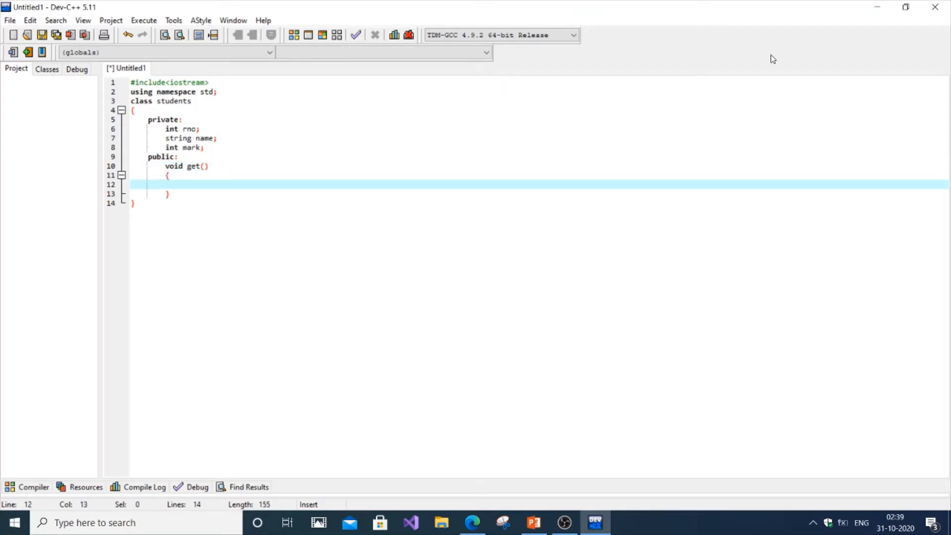
Make get() print the prompt "enter your name,rno,mark" followed by endl.
type("cout")
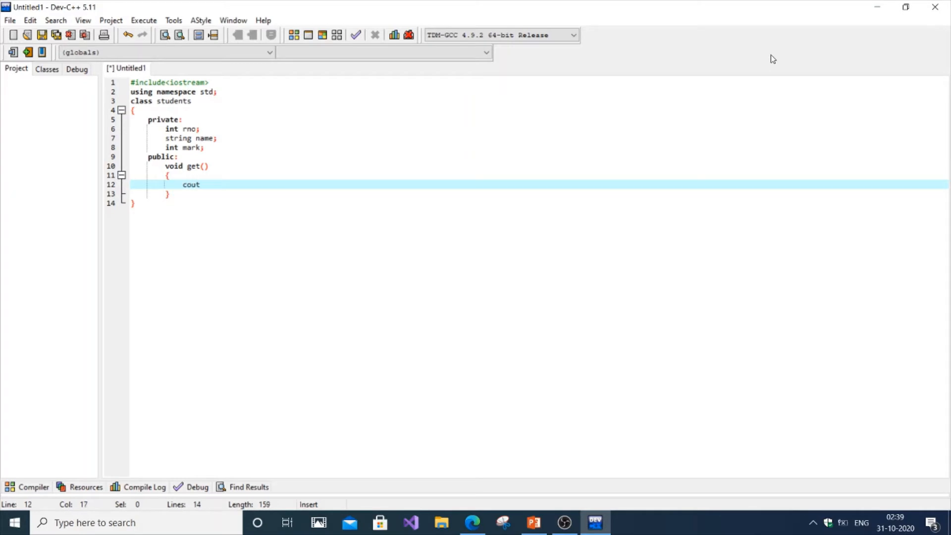
type("<<\"en")
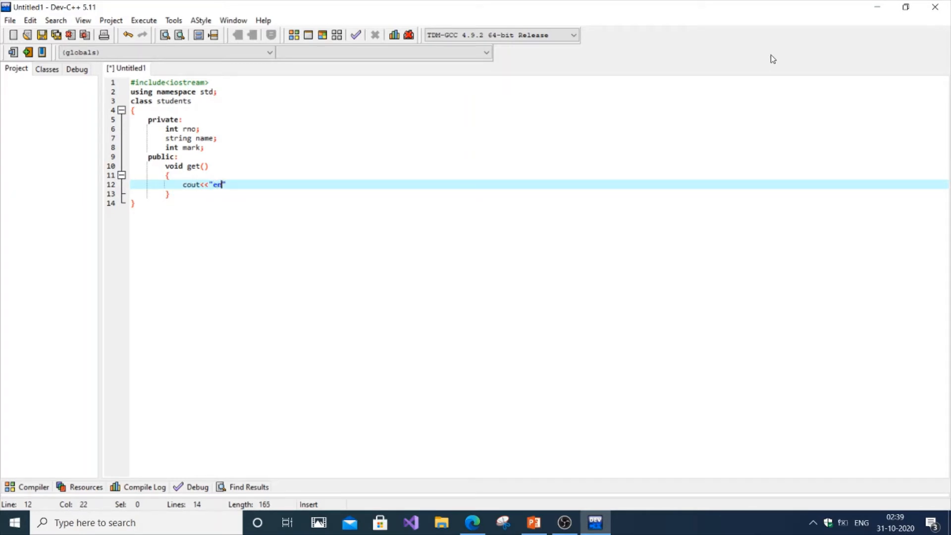
type("ter you")
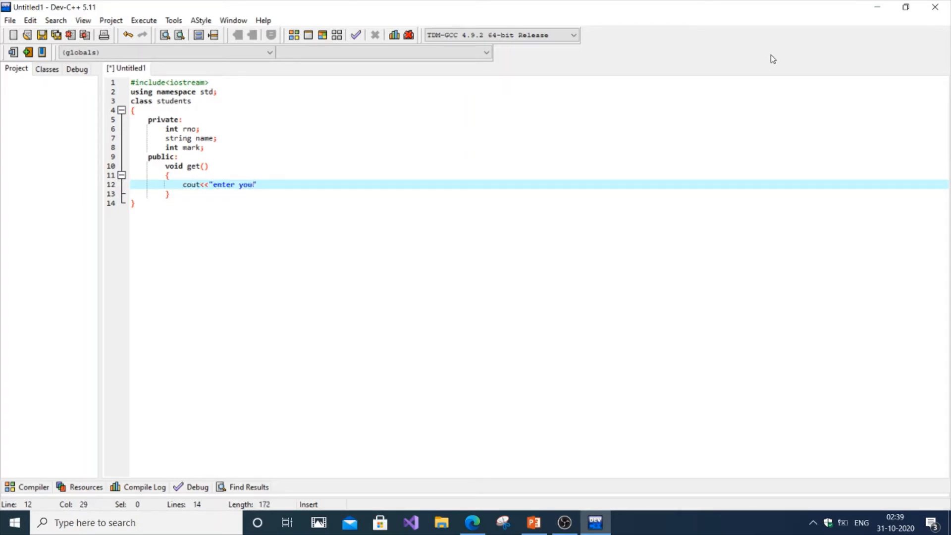
type("r name")
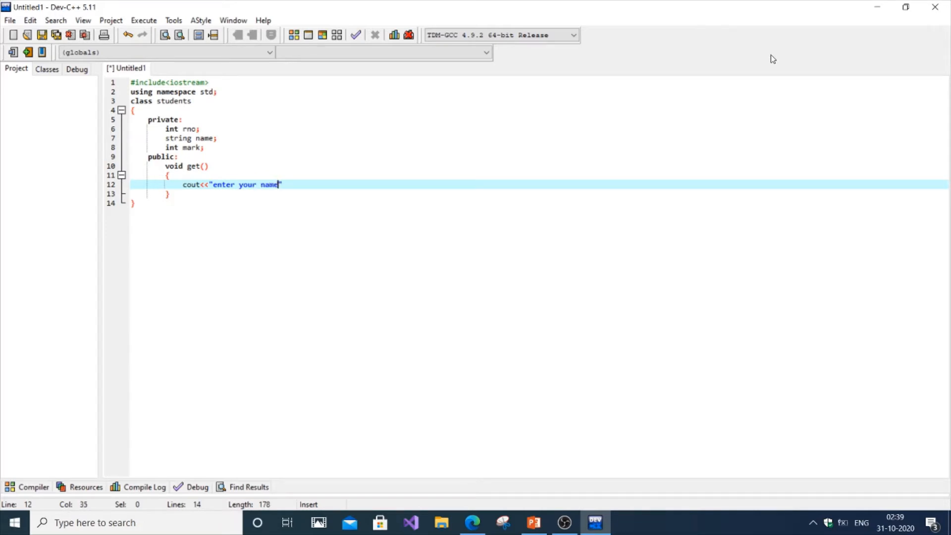
type(",rn")
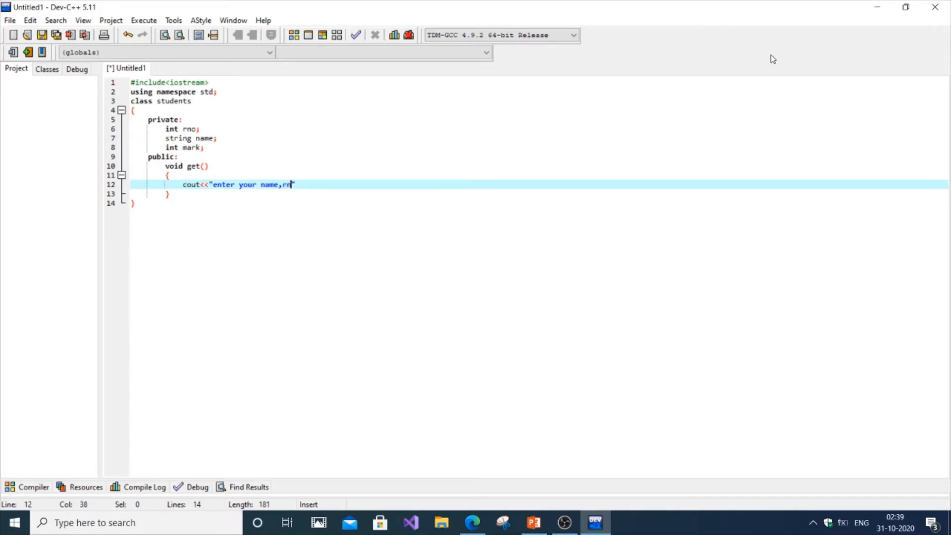
type("o,mark")
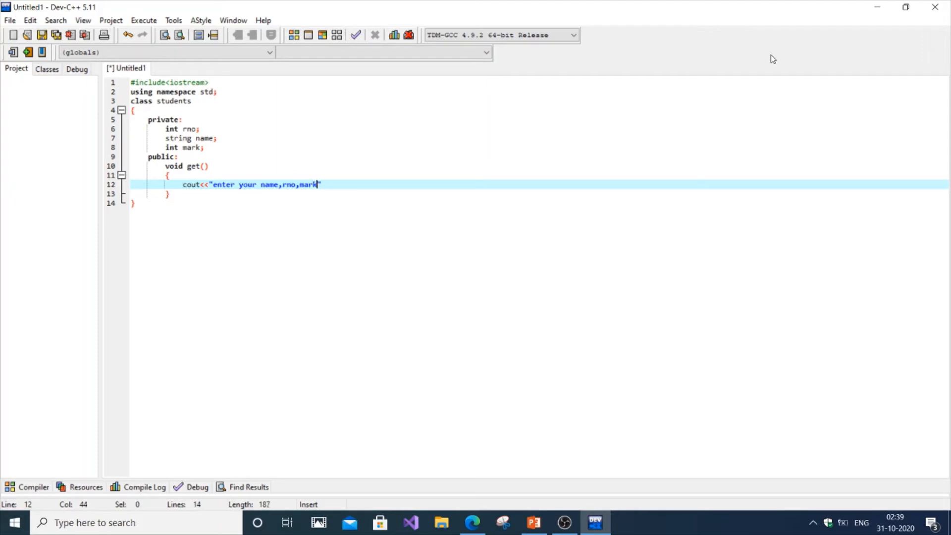
type("\"<<e")
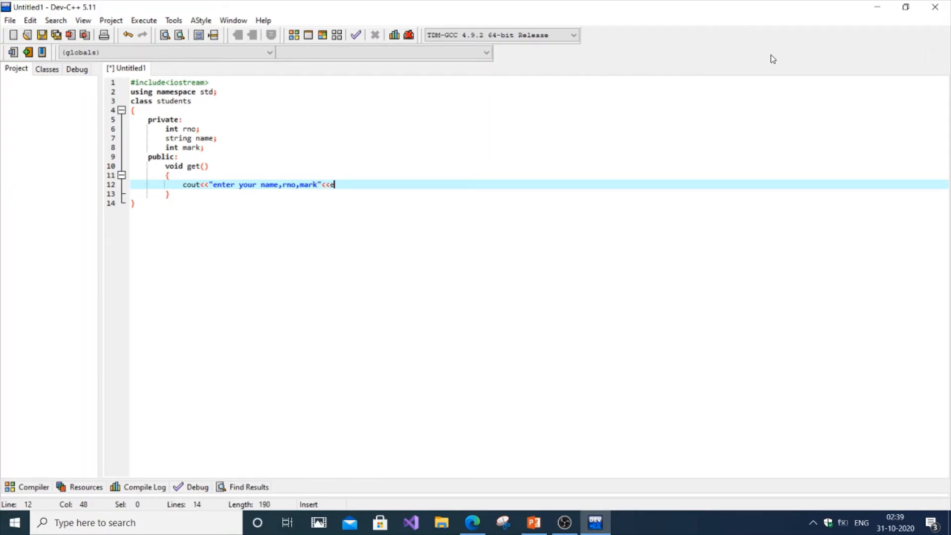
type("ndl;")
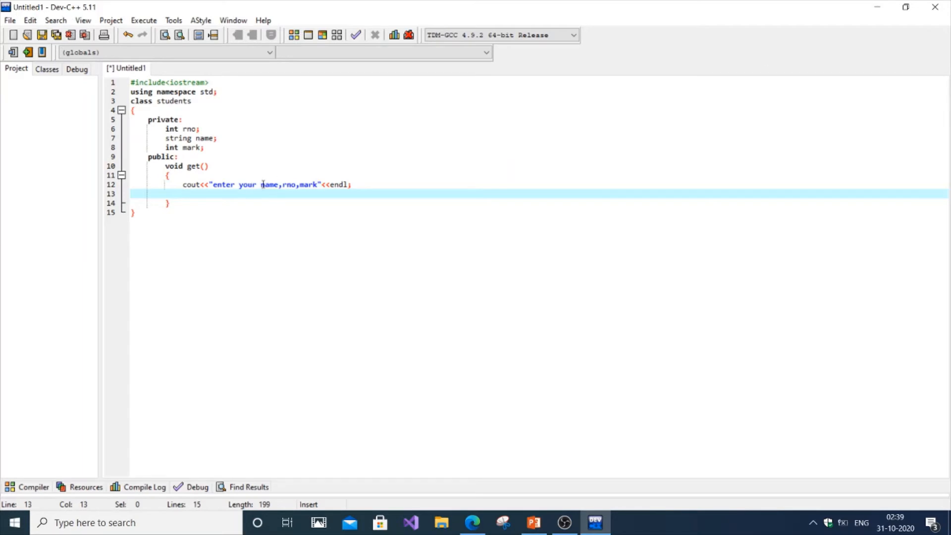
Read name, rno and mark with cin>>name>>rno>>mark; in get().
type("cin>>")
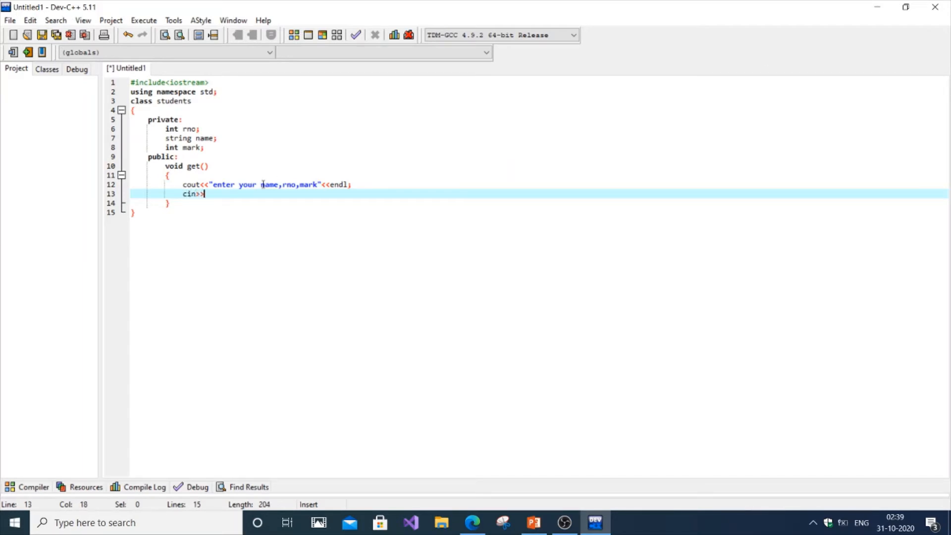
type("name")
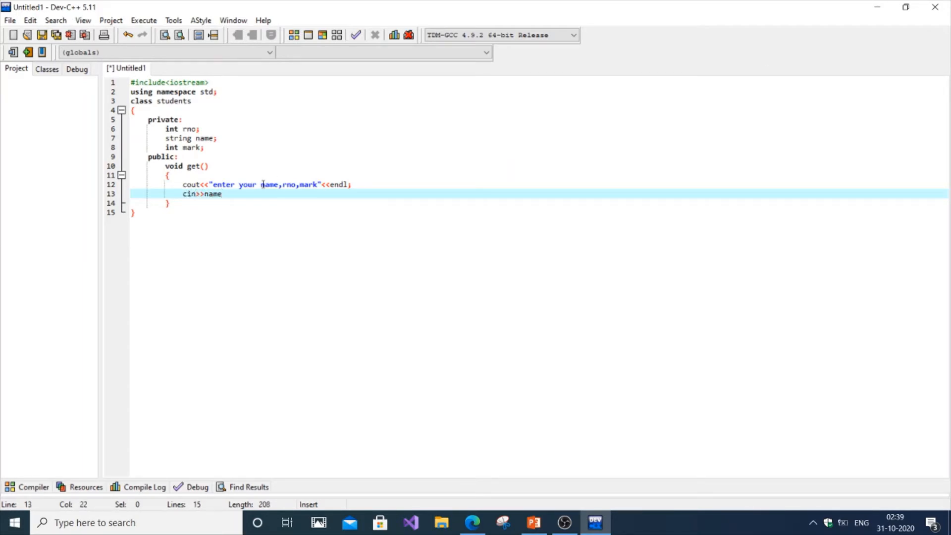
type(">>")
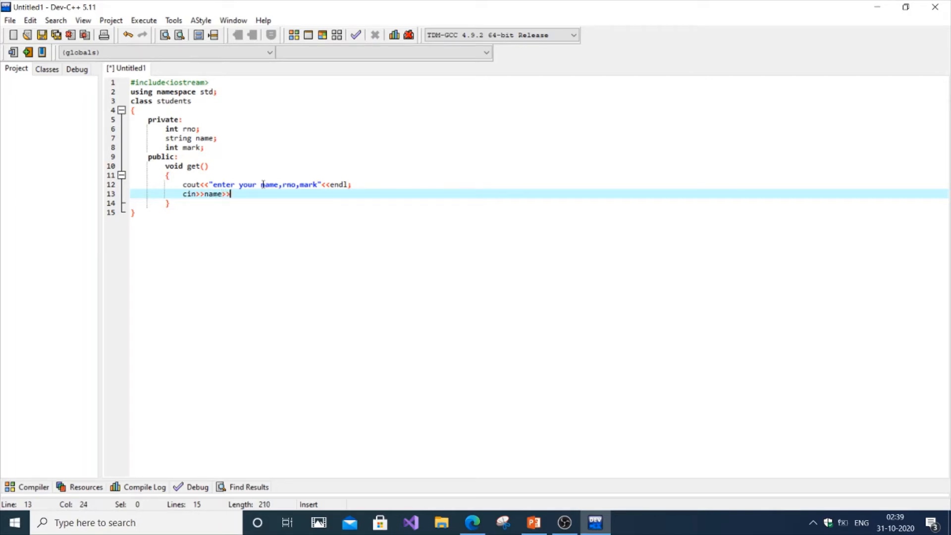
type("r")
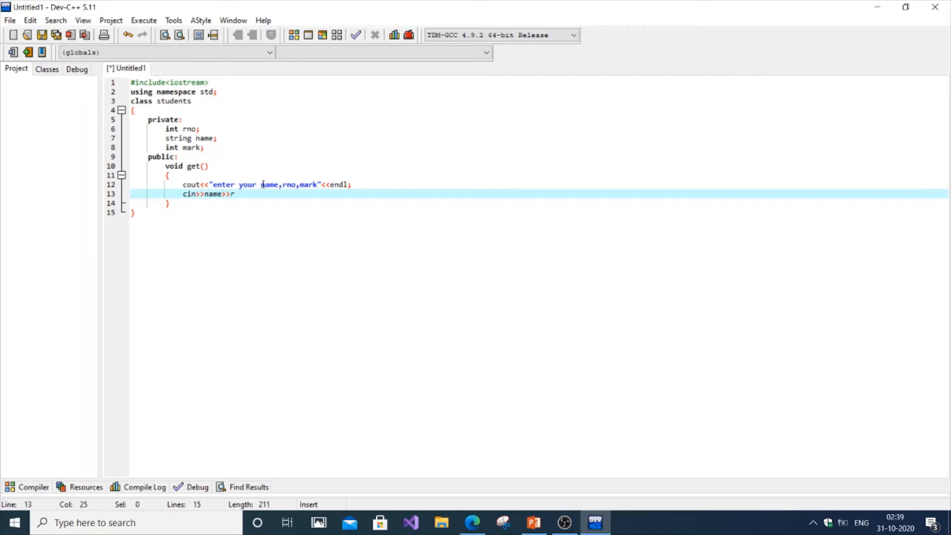
type("no>>mark;")
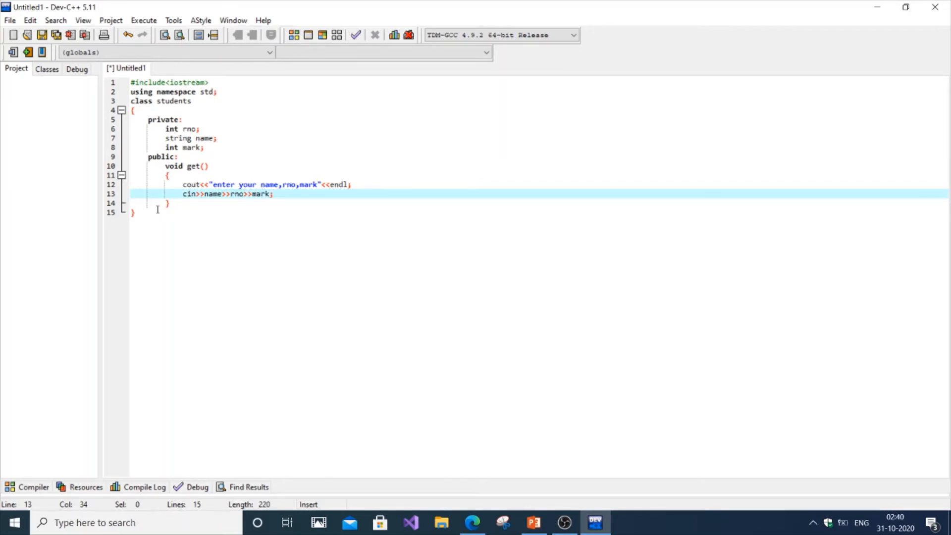
Add void display() after get(), printing "name" followed by name and endl.
key("Enter")
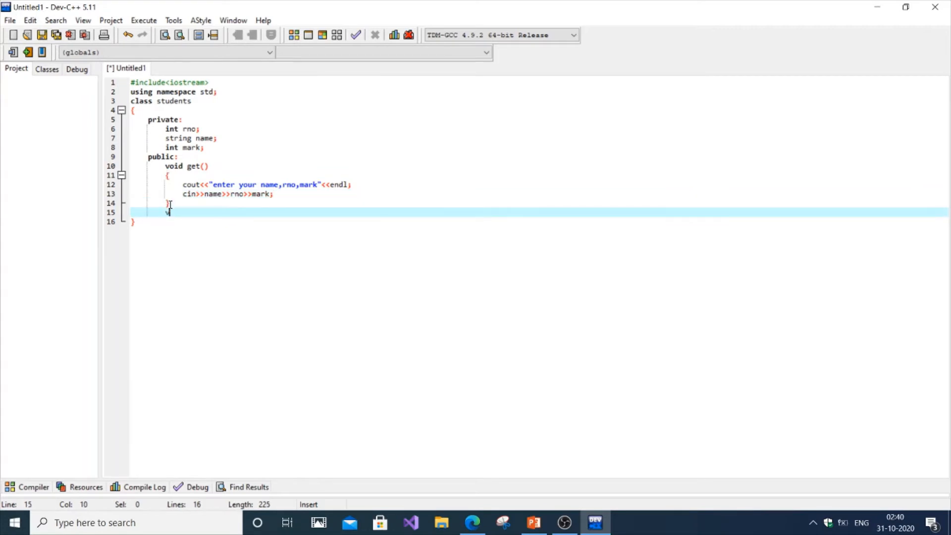
type("void display(")
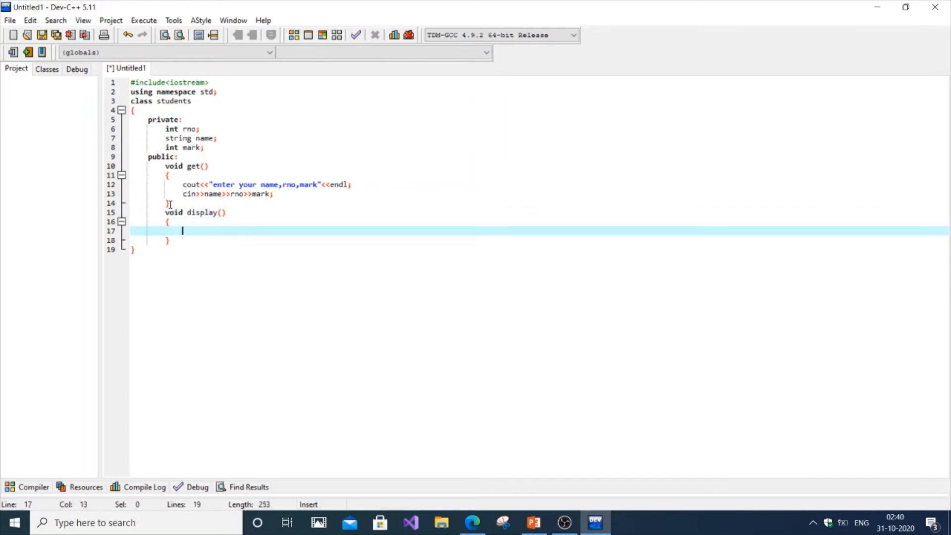
type("cout")
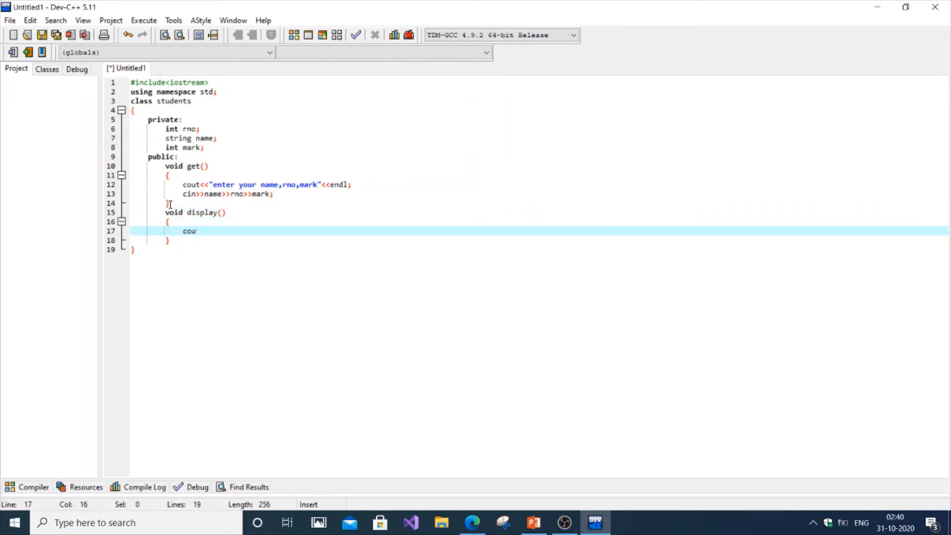
type("t<<\"n")
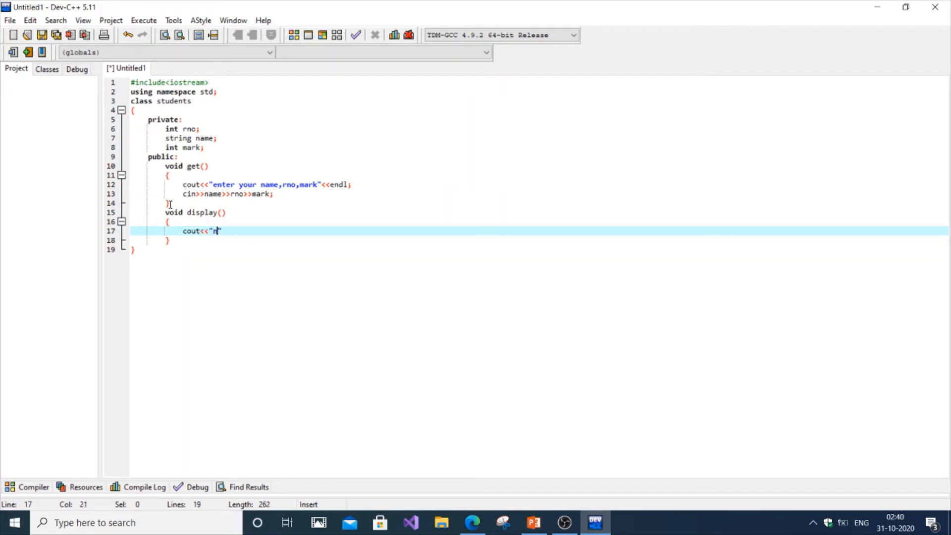
type("ame")
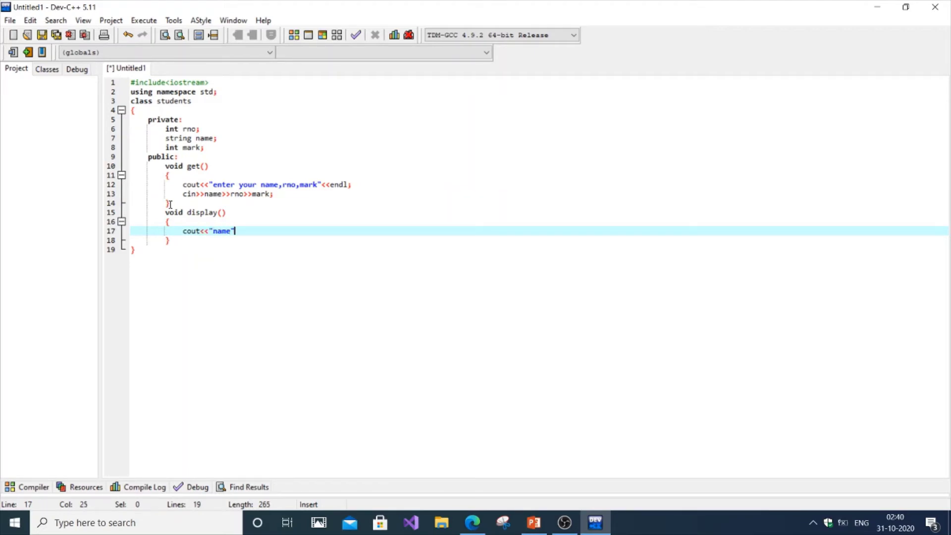
type("<<na")
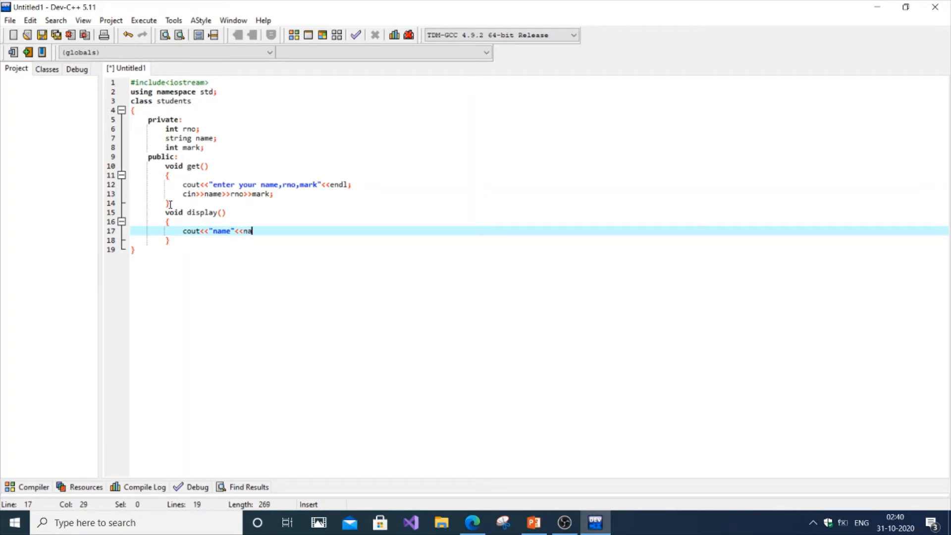
type("me<<")
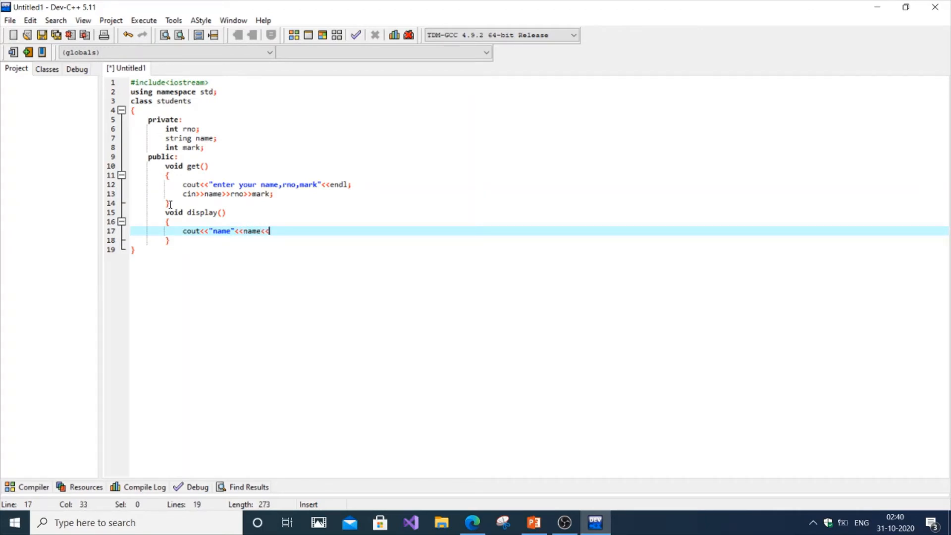
type("endl")
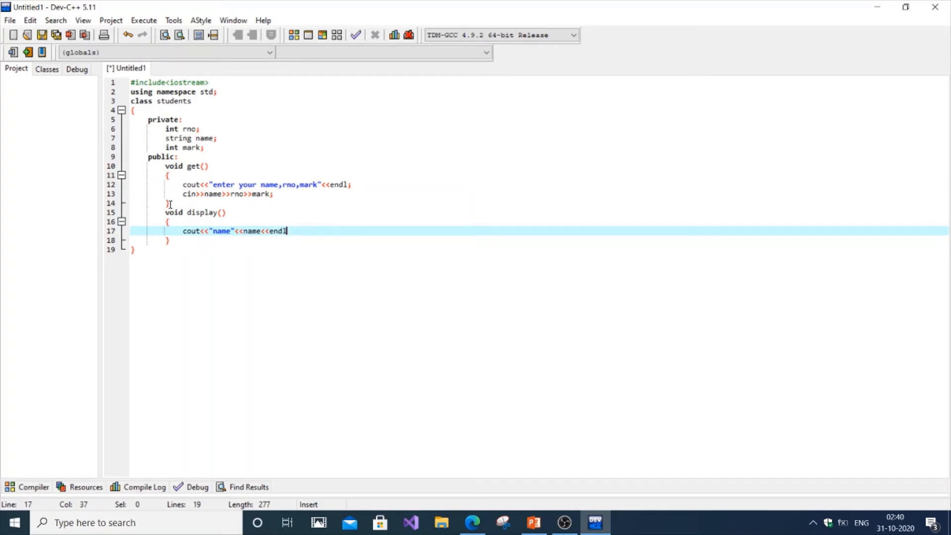
type(";")
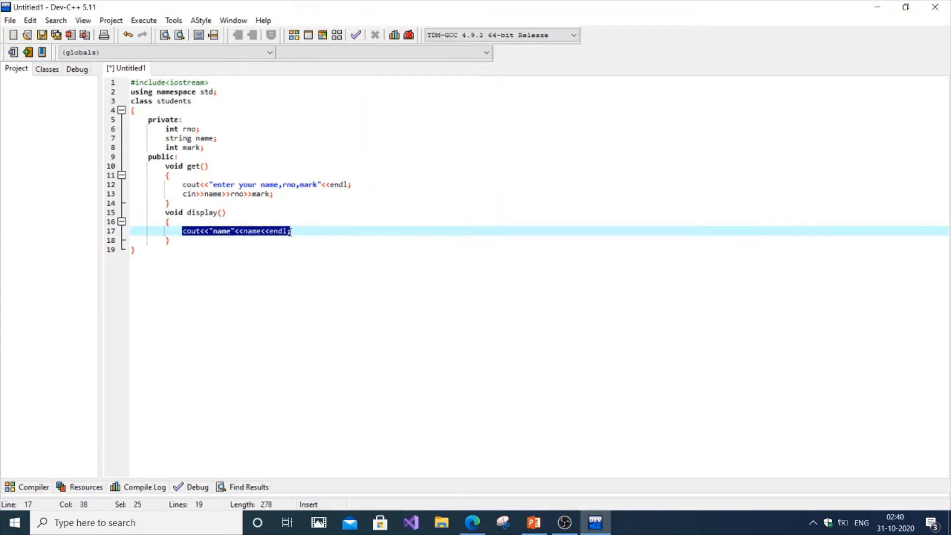
Duplicate the name output line into cout lines for "rno" and "mark".
left_click(293, 231)
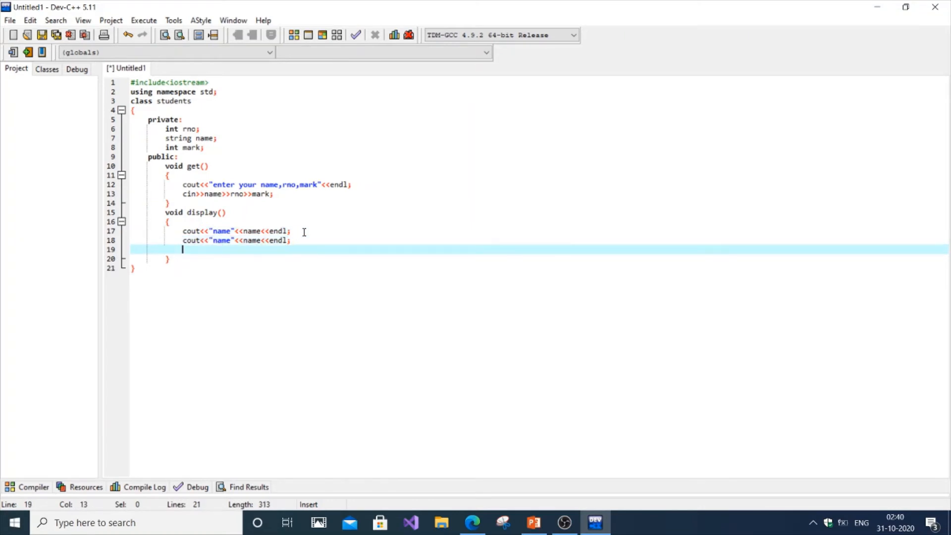
type("cout<<\"name\"<<name<<endl;")
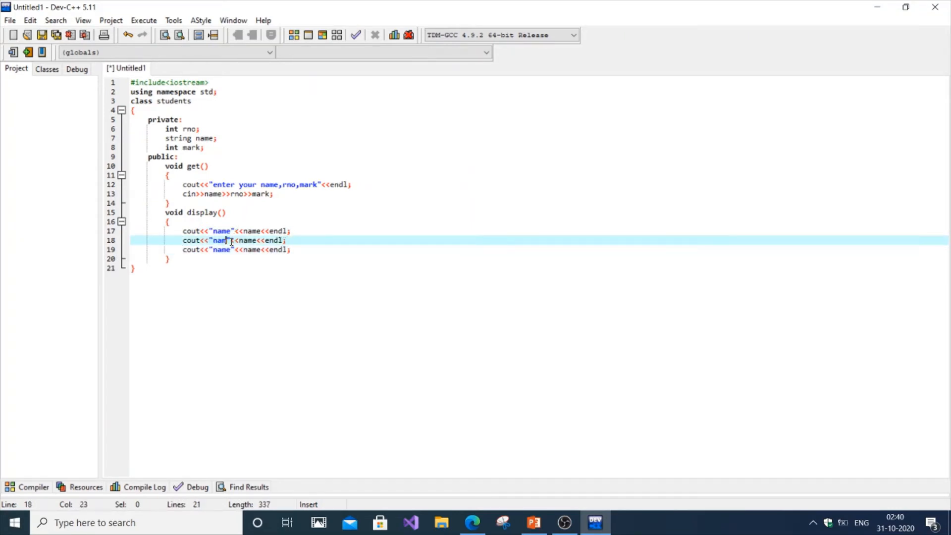
type("rno")
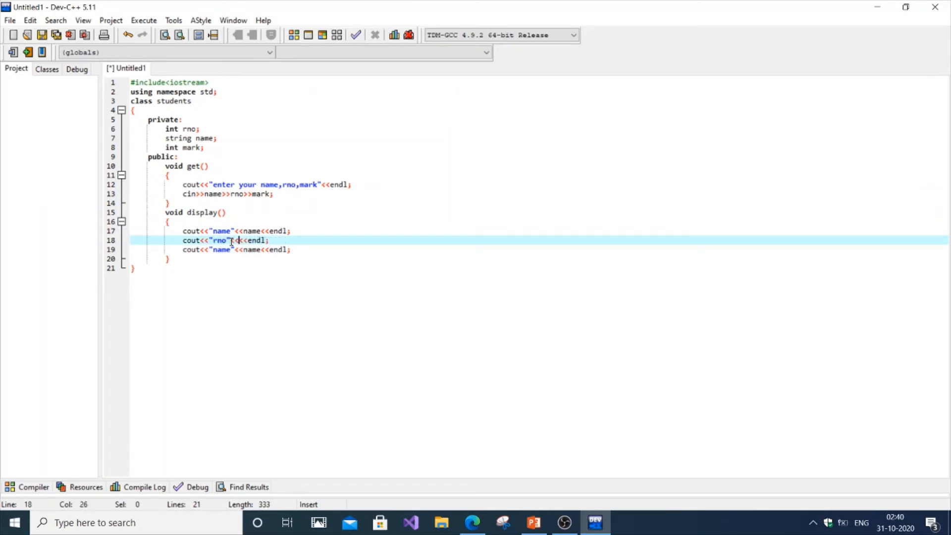
type("rno<<")
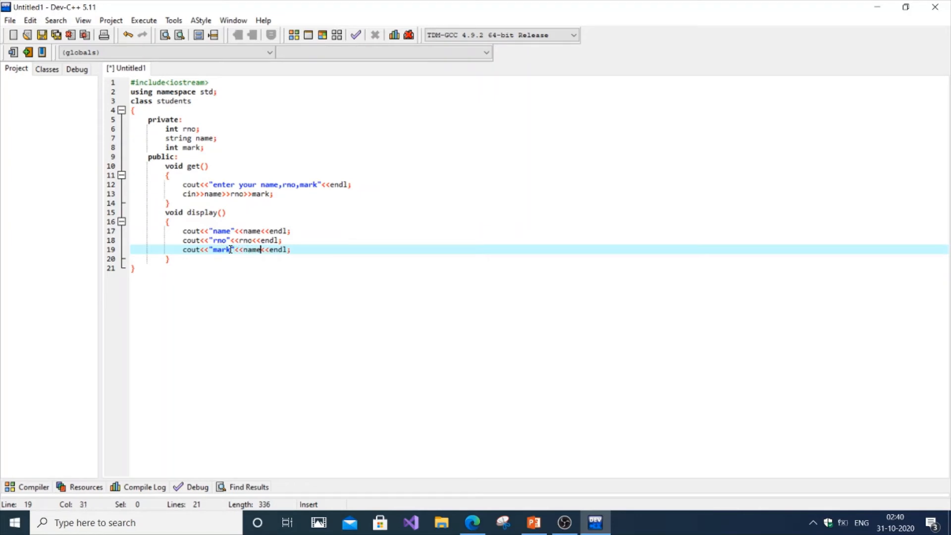
type("mark")
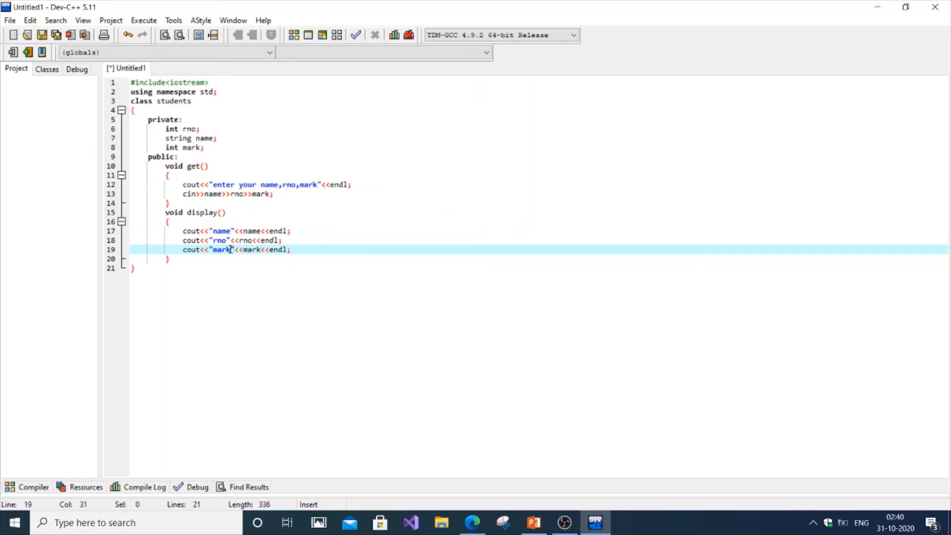
Close the class with a semicolon, rename it student, and declare s1,s2 in int main().
left_click(163, 269)
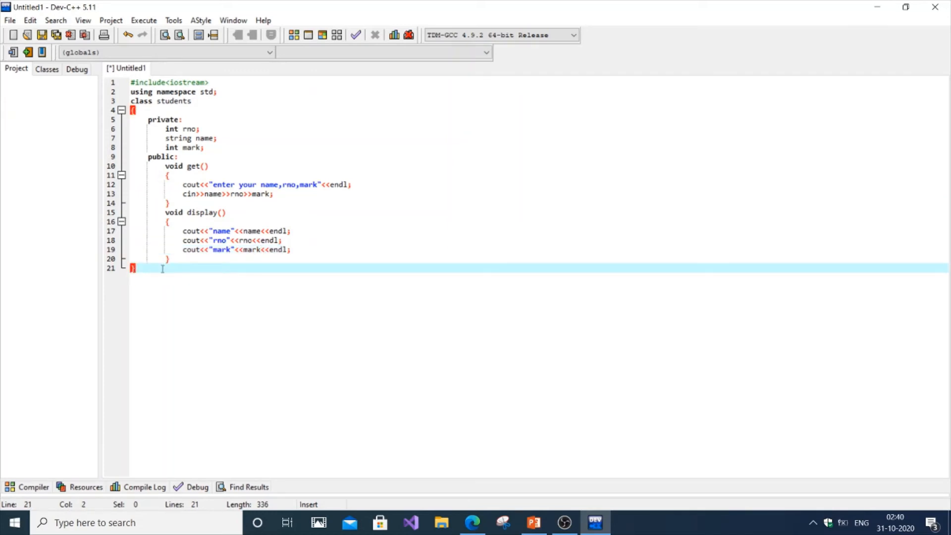
type(";")
type("int ma")
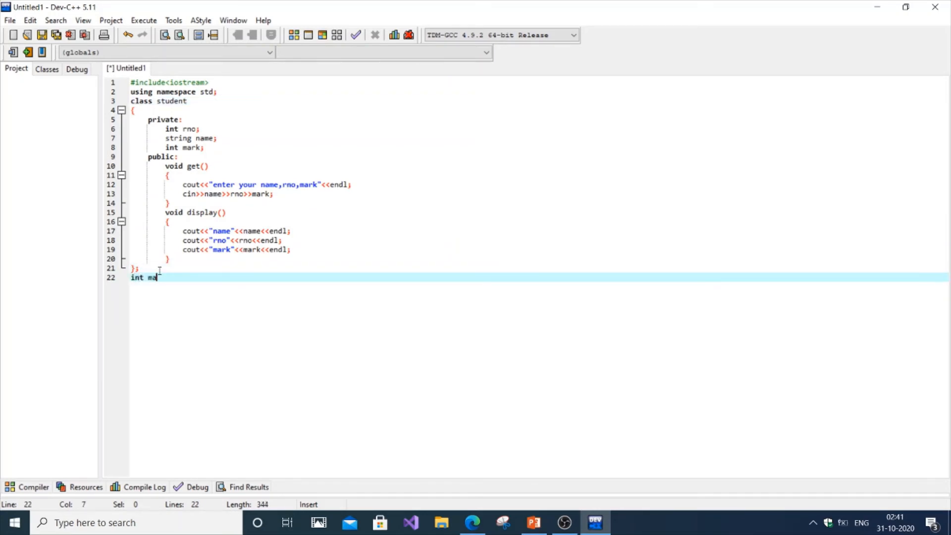
type("in()")
type("s")
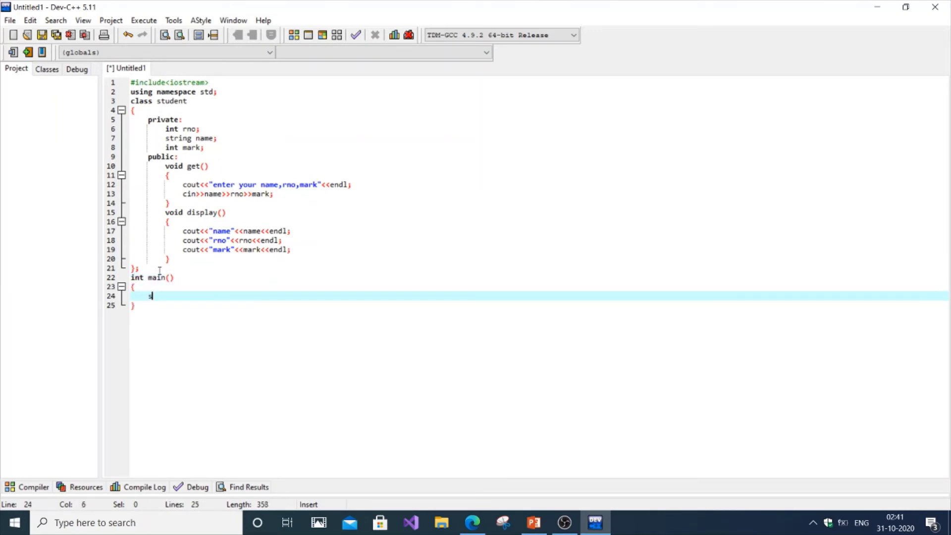
type("tudent s1,s2;")
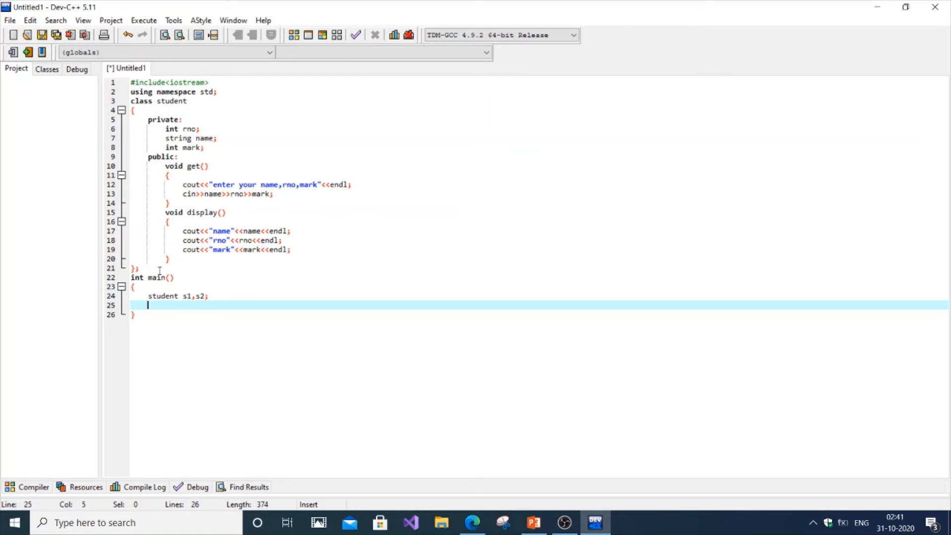
Call s1.get(), s2.get(), s1.display() and s2.display() inside main.
type("s1.get();")
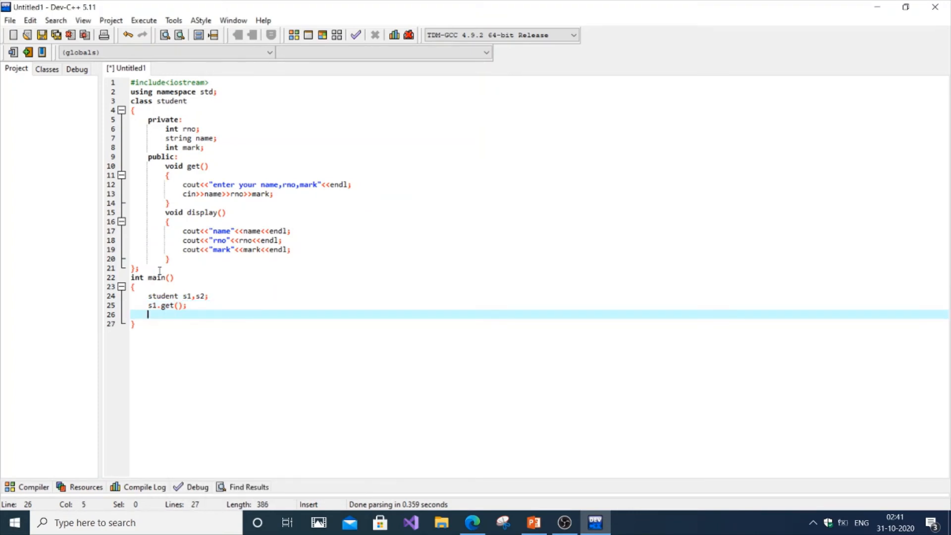
type("s2.g")
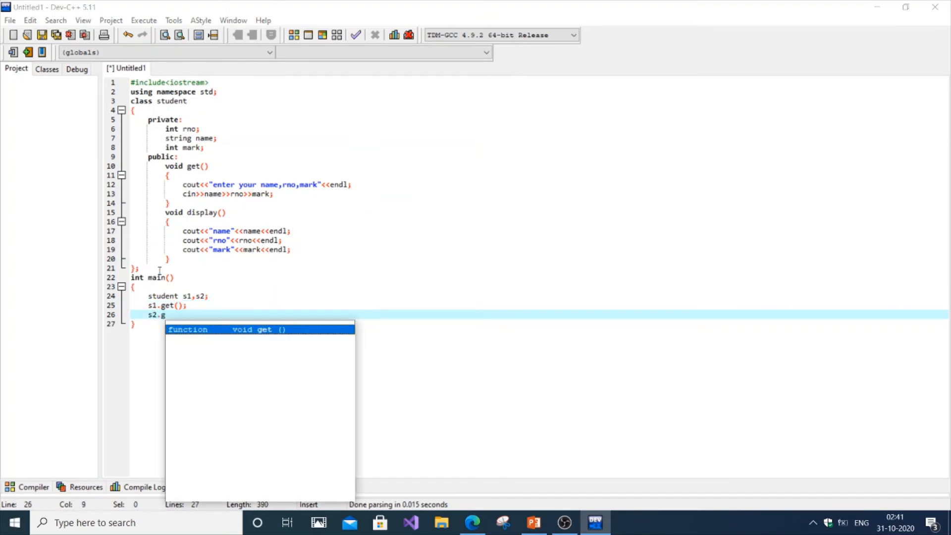
type("et();")
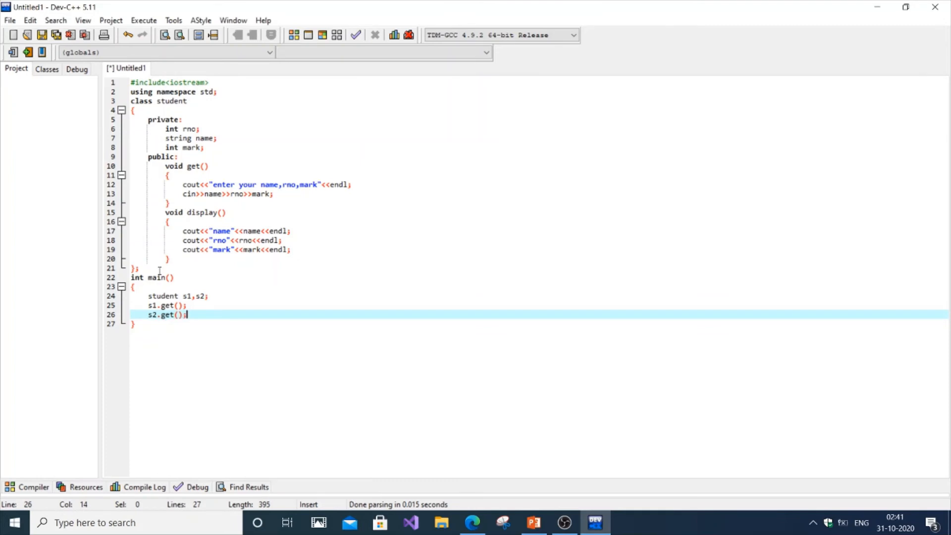
type("s1.")
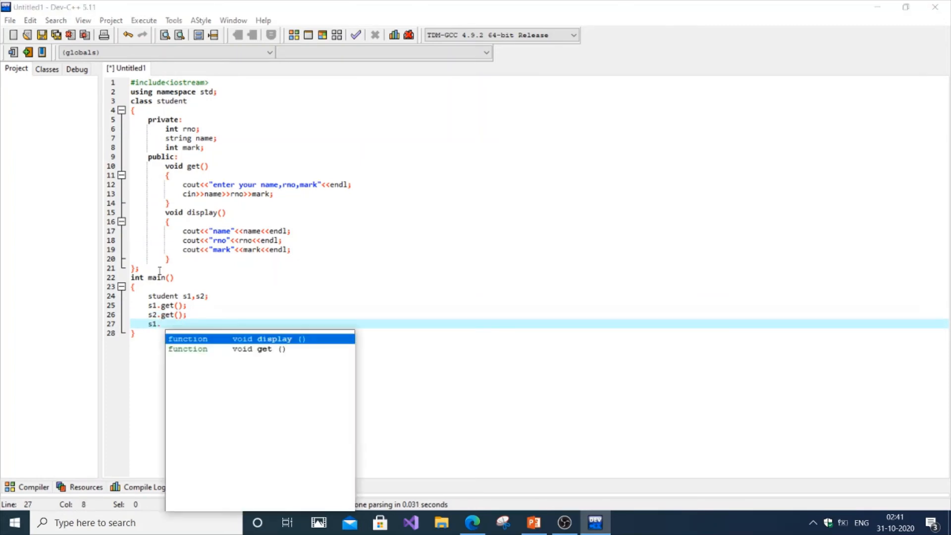
type("display();")
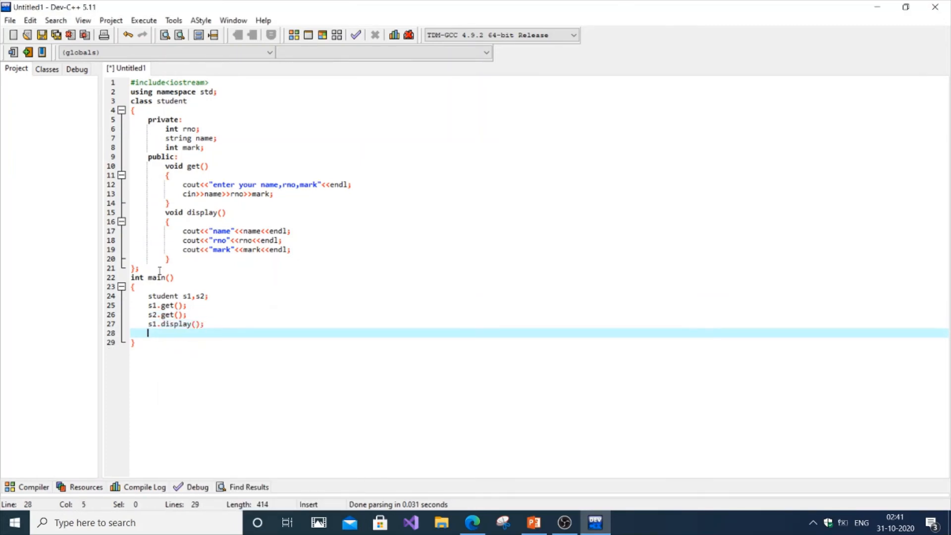
type("s2.display();")
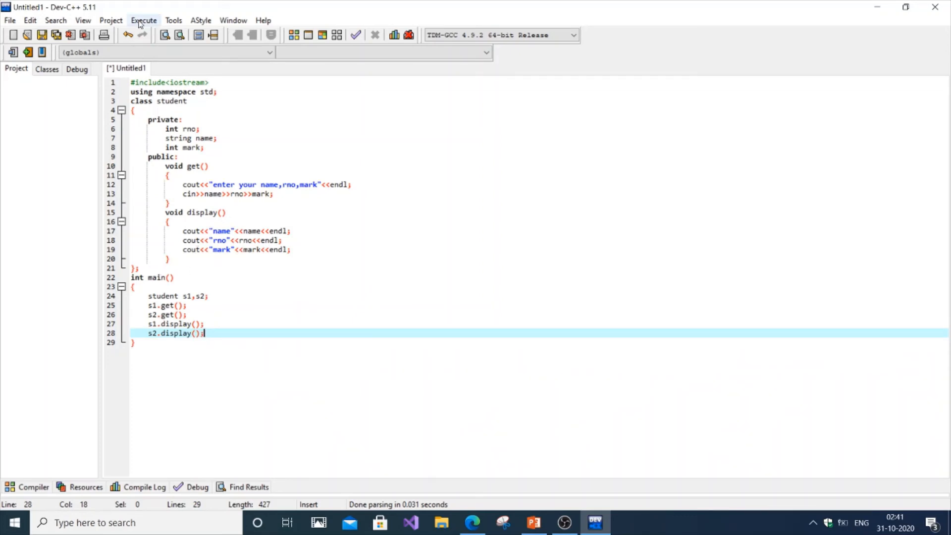
Compile & Run the program from the Execute menu.
left_click(143, 20)
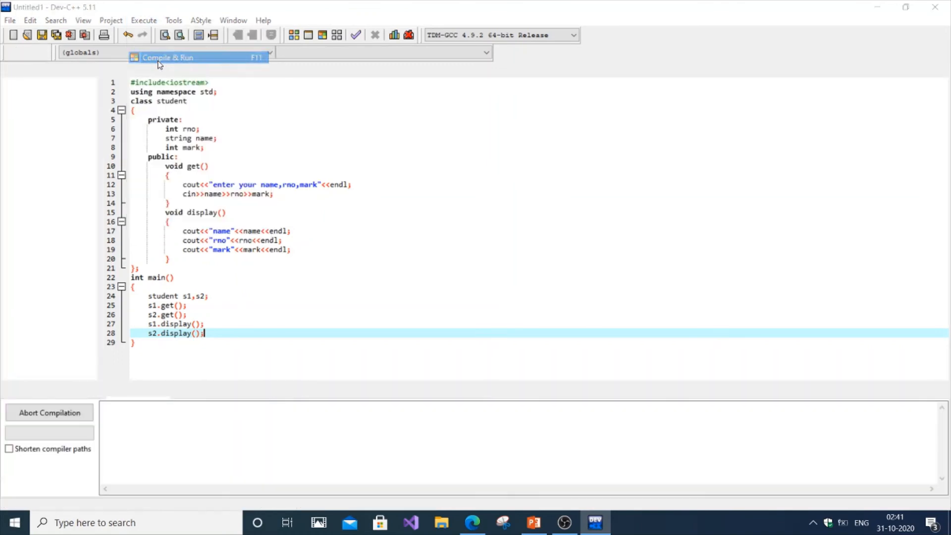
left_click(168, 57)
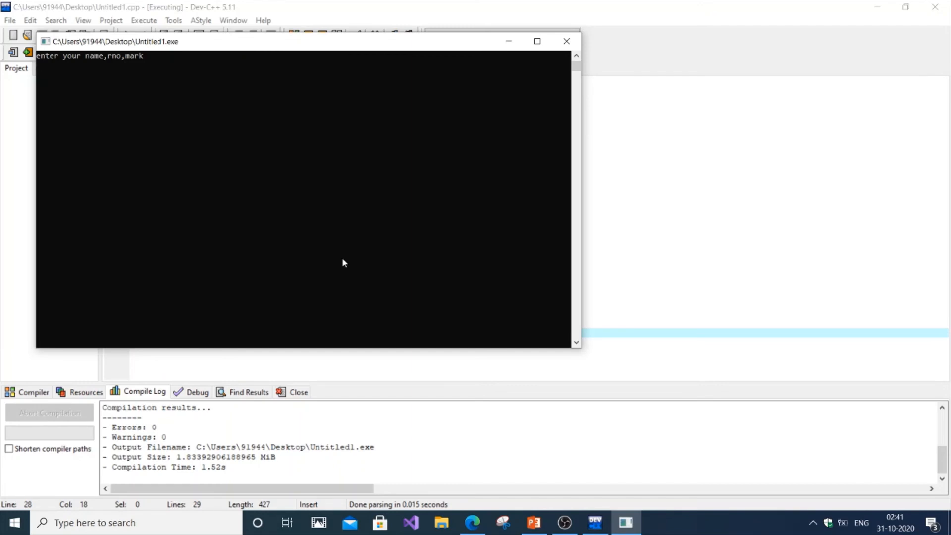
mouse_move(274, 56)
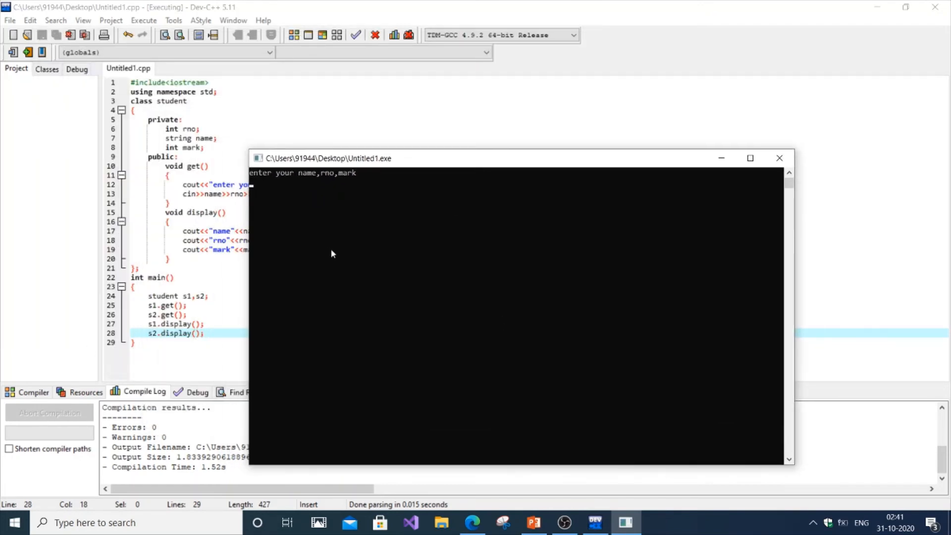
mouse_move(347, 205)
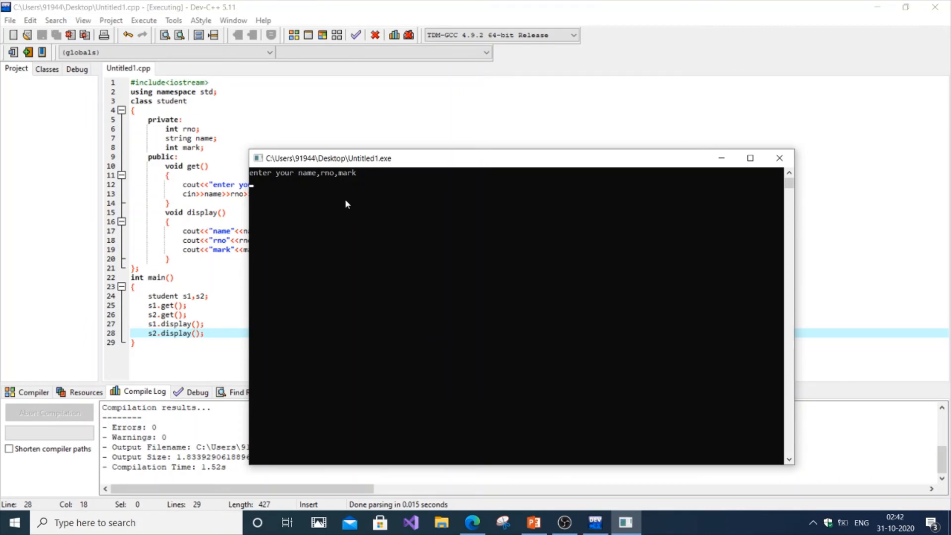
Enter sam, 10, 100 and jam, 20, 200 in the console.
type("sam")
type("1")
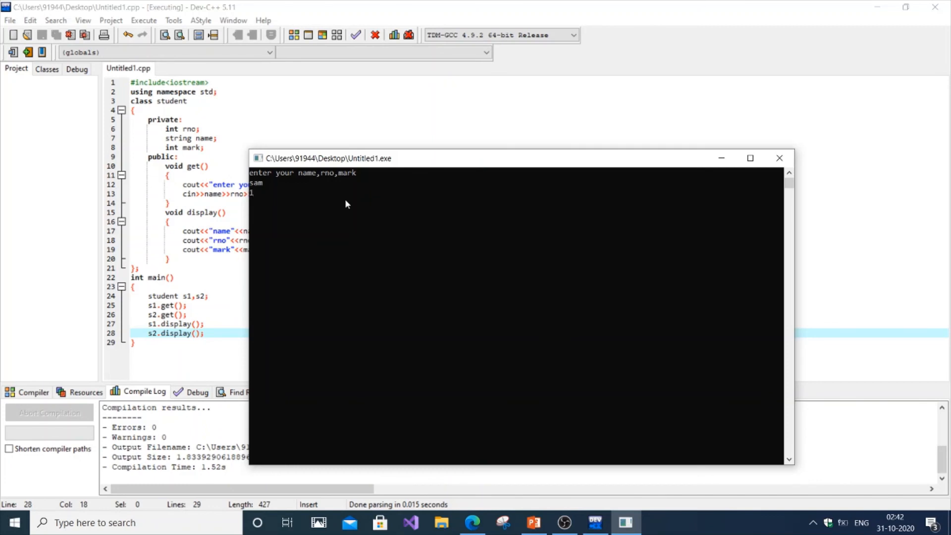
type("0")
type("100")
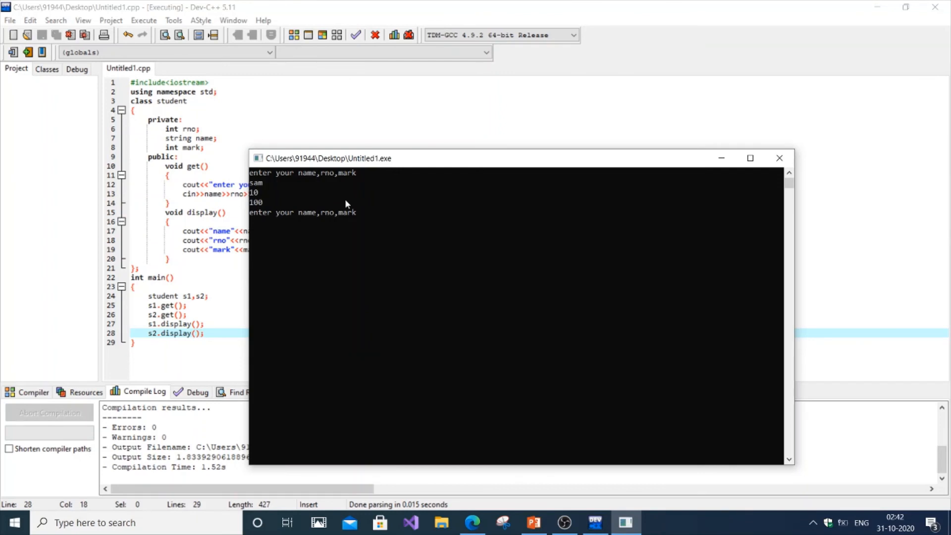
type("jam")
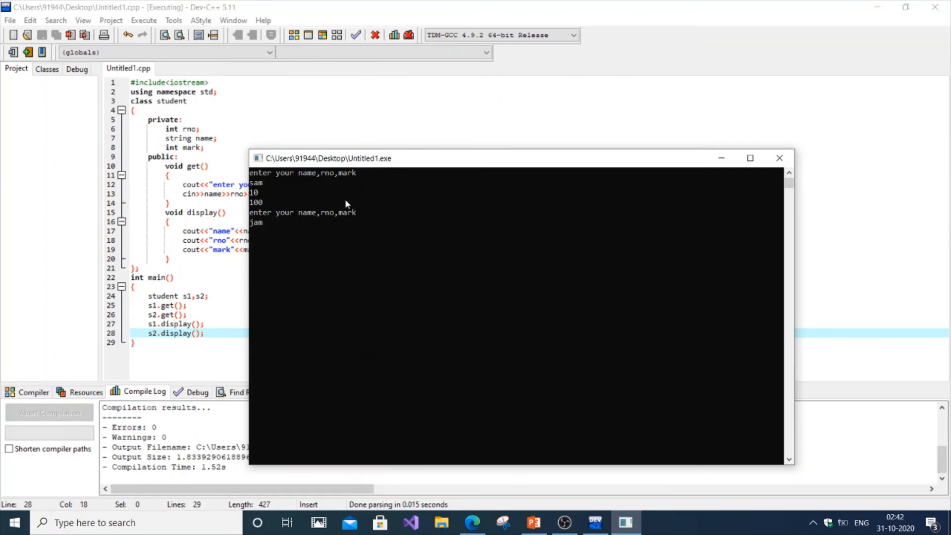
type("20")
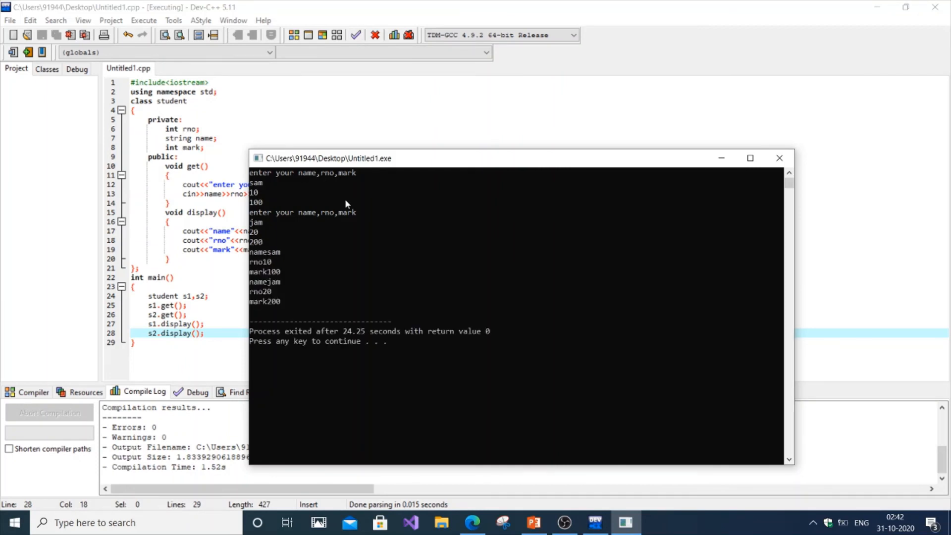
mouse_move(328, 160)
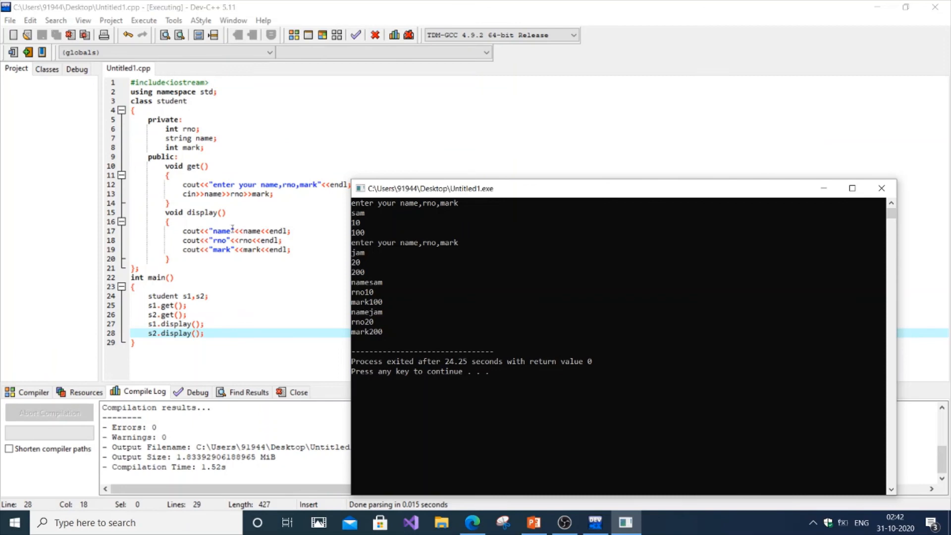
mouse_move(373, 278)
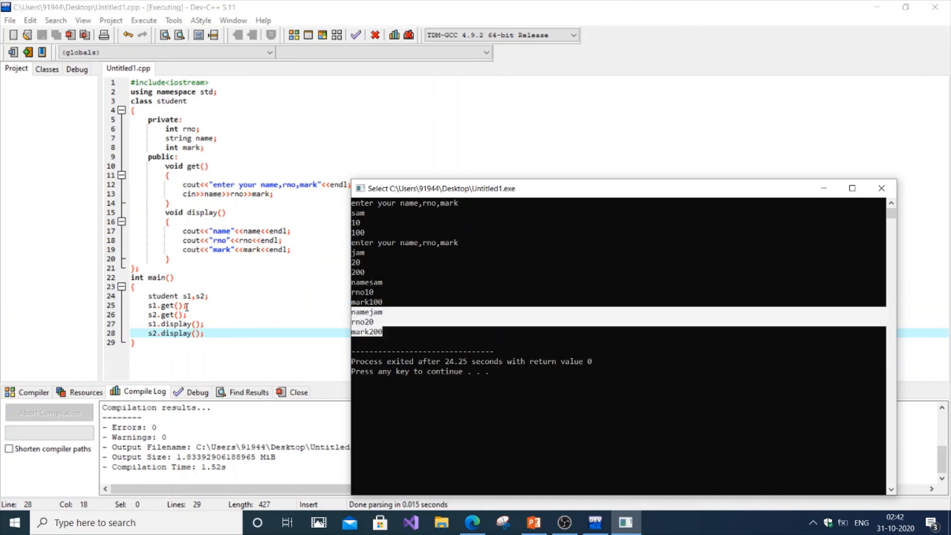
mouse_move(508, 254)
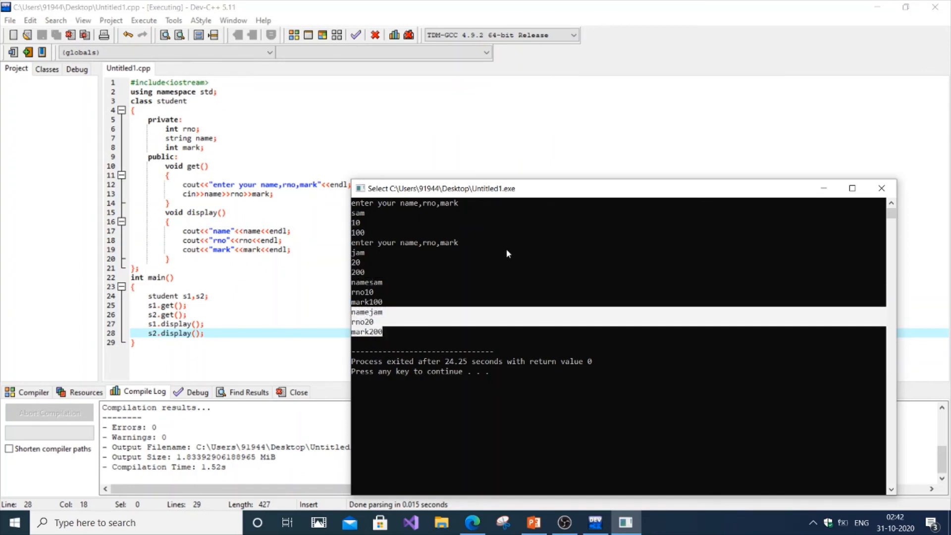